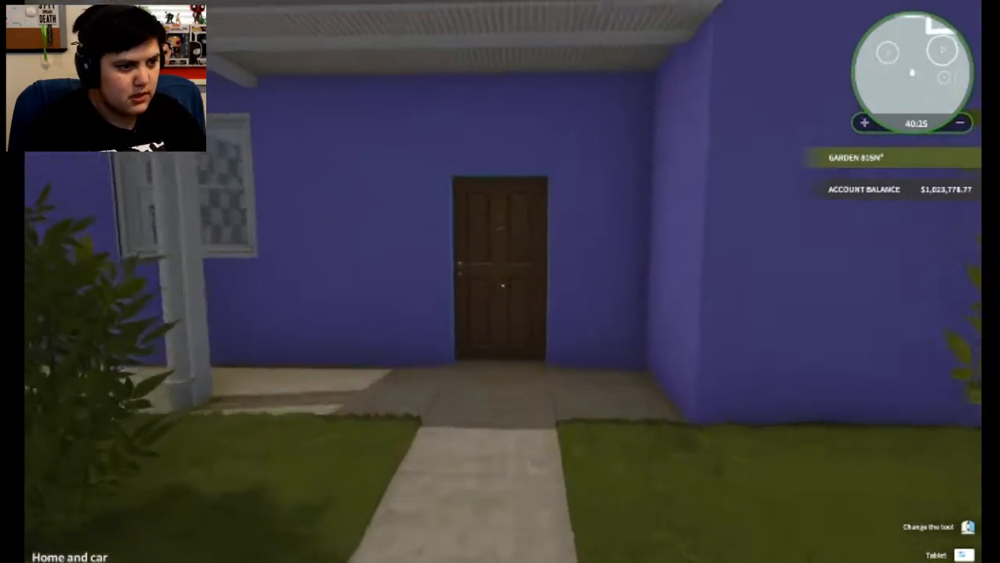
# - Bring up the tablet mail and read the 'Put my garden in order' job message
pyautogui.press('w')
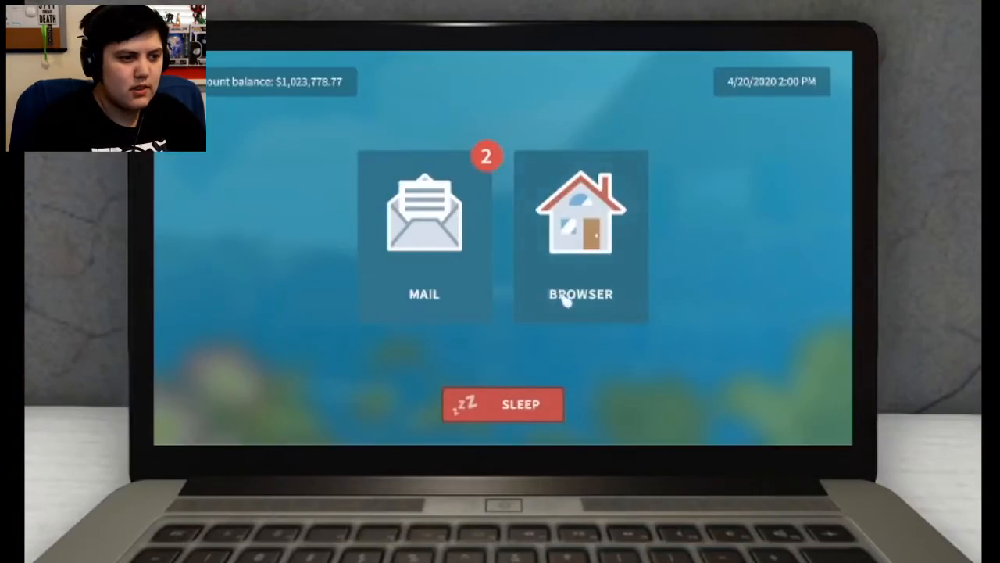
pyautogui.click(423, 219)
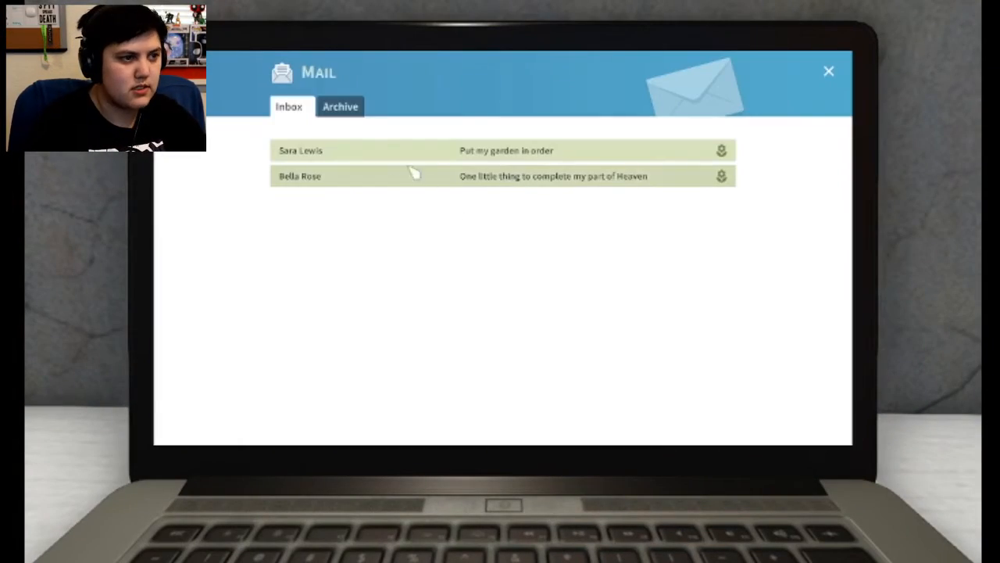
pyautogui.click(507, 150)
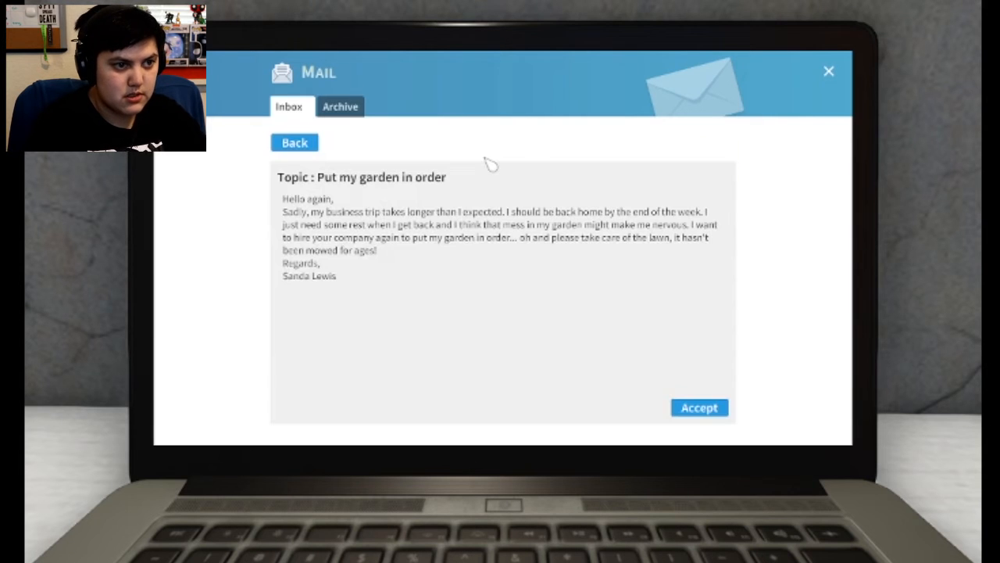
pyautogui.moveTo(405, 190)
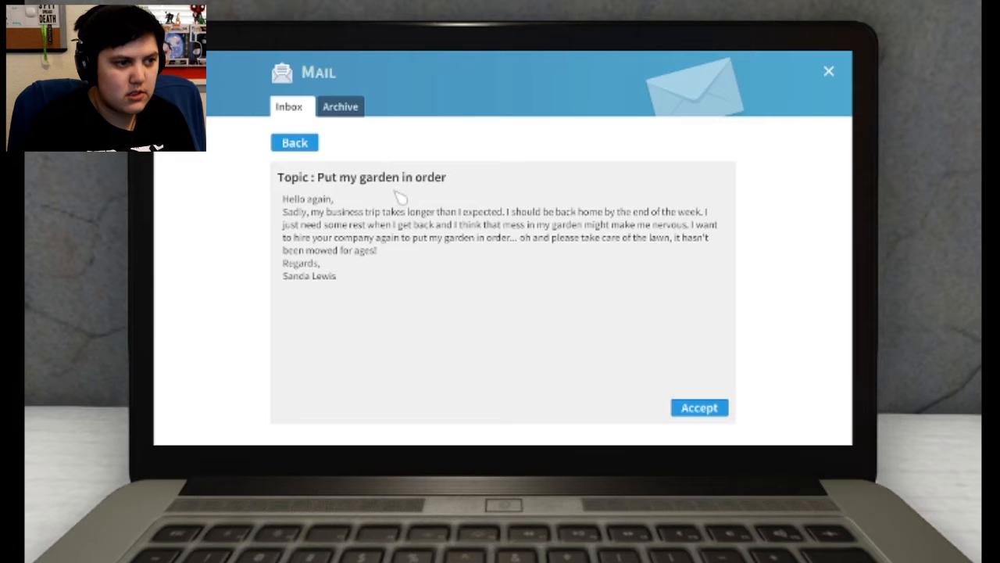
pyautogui.moveTo(420, 328)
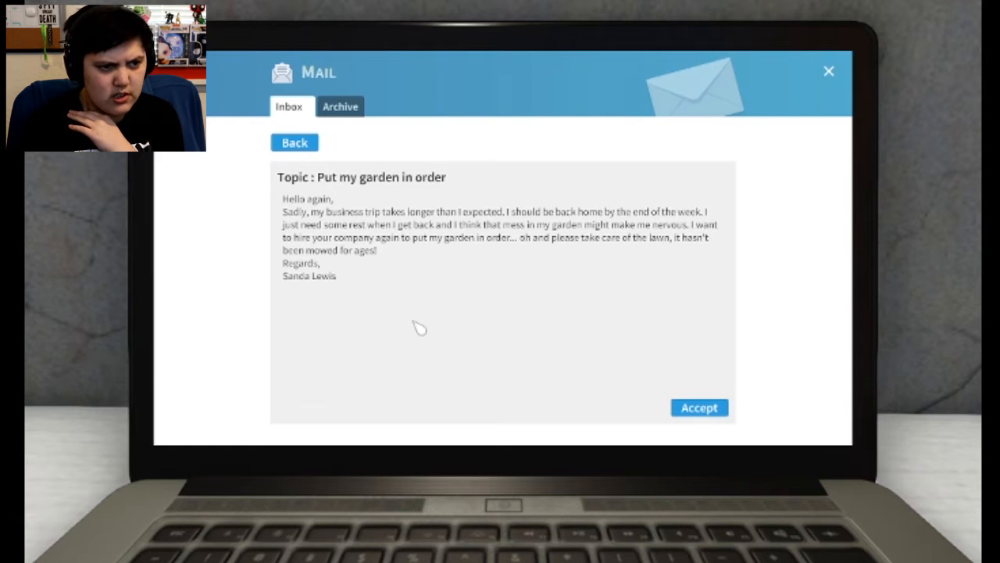
pyautogui.moveTo(444, 265)
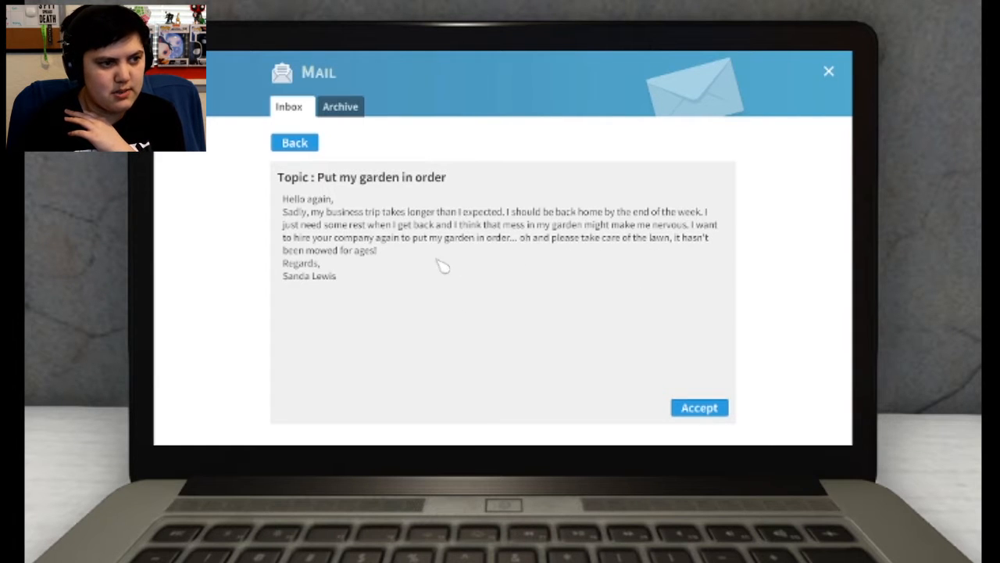
pyautogui.moveTo(368, 296)
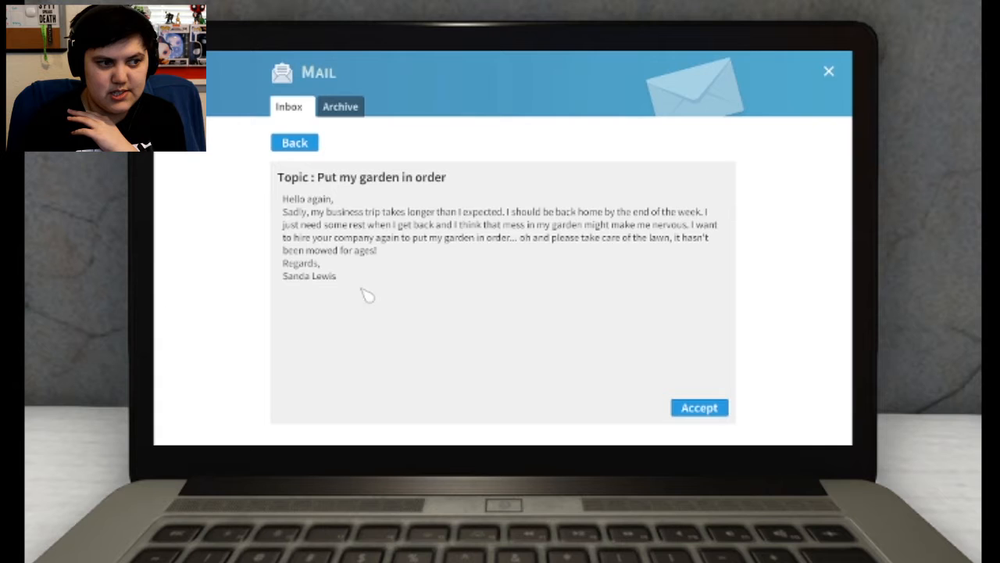
# - Accept the garden job from the client's email
pyautogui.click(697, 406)
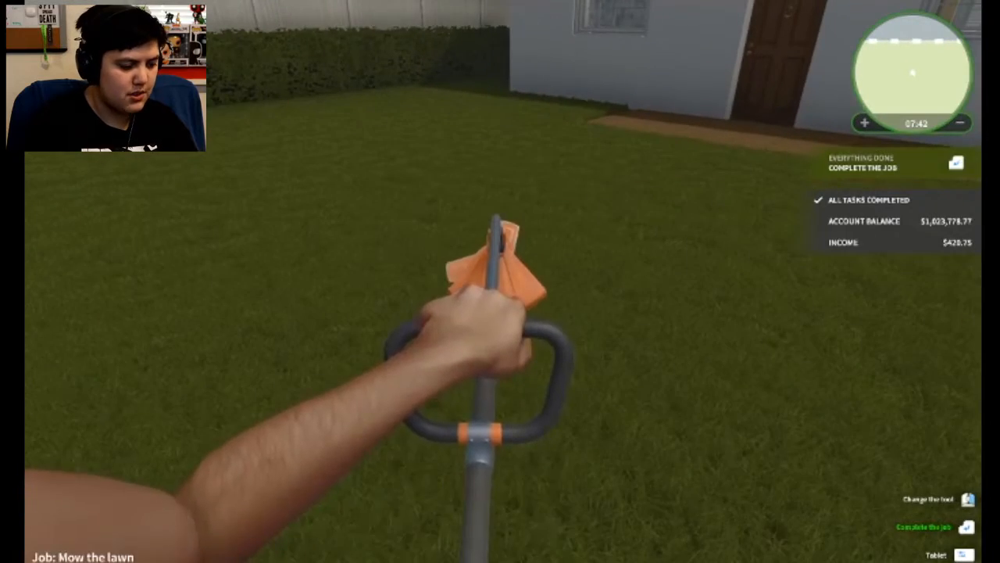
pyautogui.moveTo(500, 281)
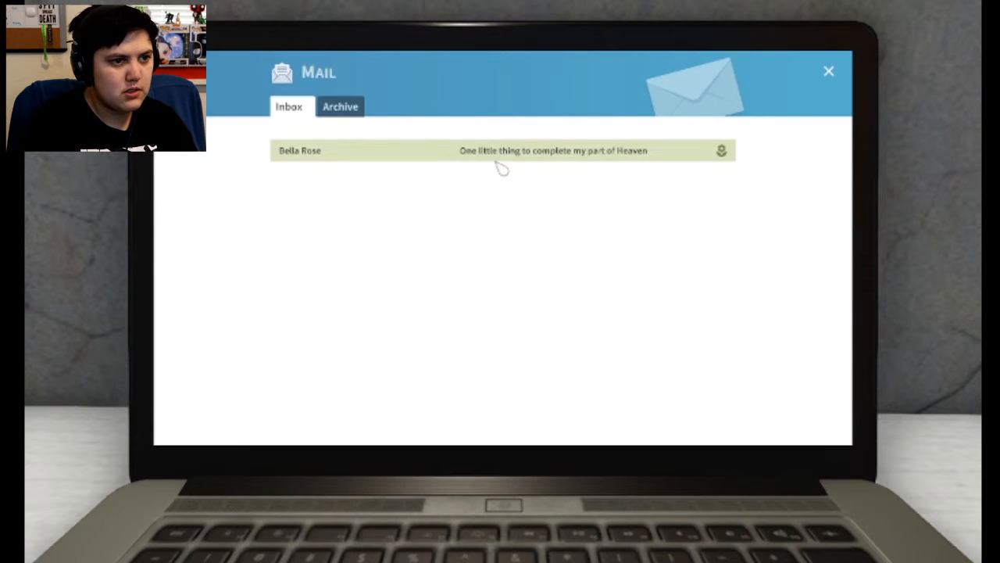
# - Read the 'One little thing to complete my part of Heaven' pergola request
pyautogui.click(500, 150)
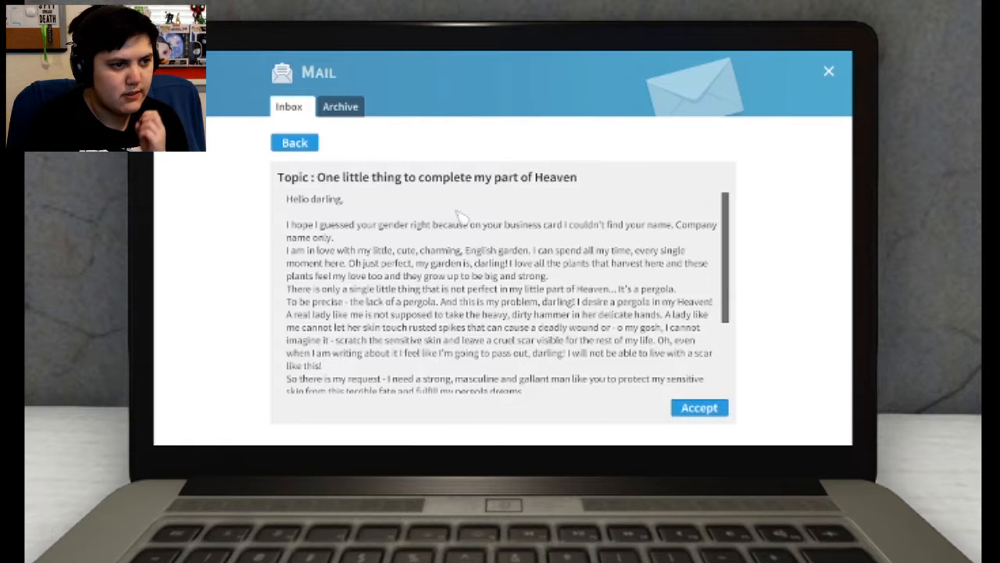
pyautogui.moveTo(340, 237)
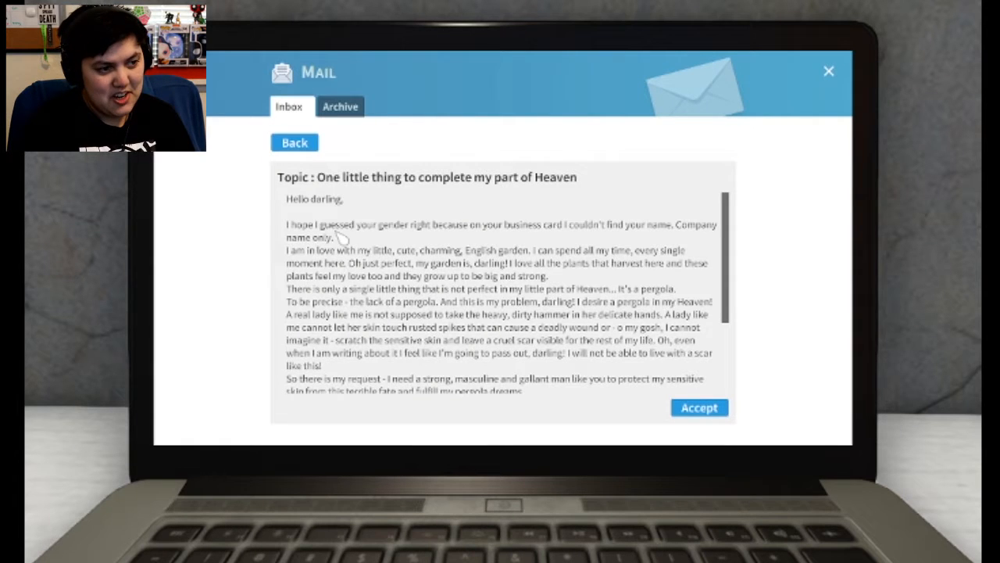
pyautogui.moveTo(581, 237)
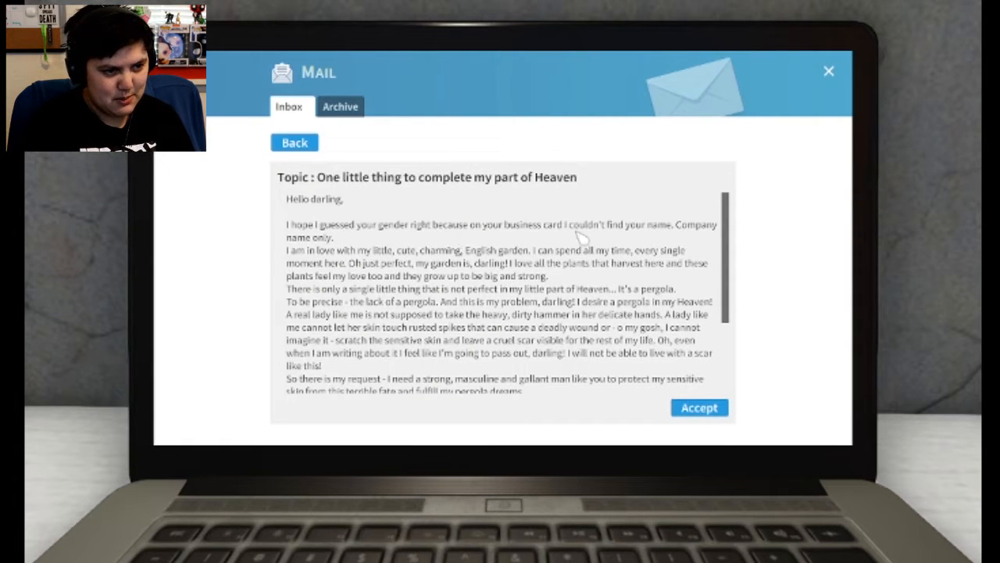
pyautogui.moveTo(732, 226)
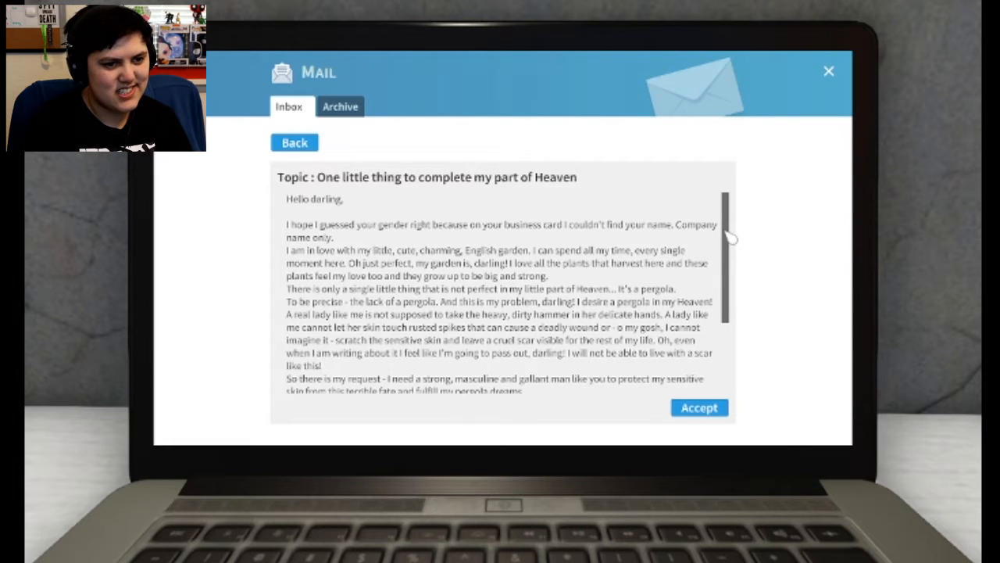
pyautogui.scroll(-3)
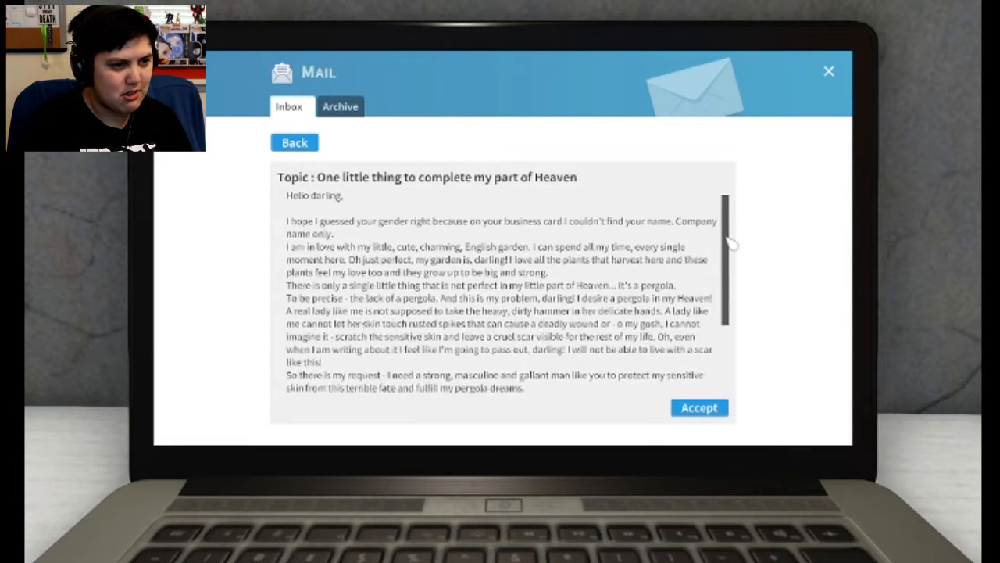
pyautogui.scroll(-3)
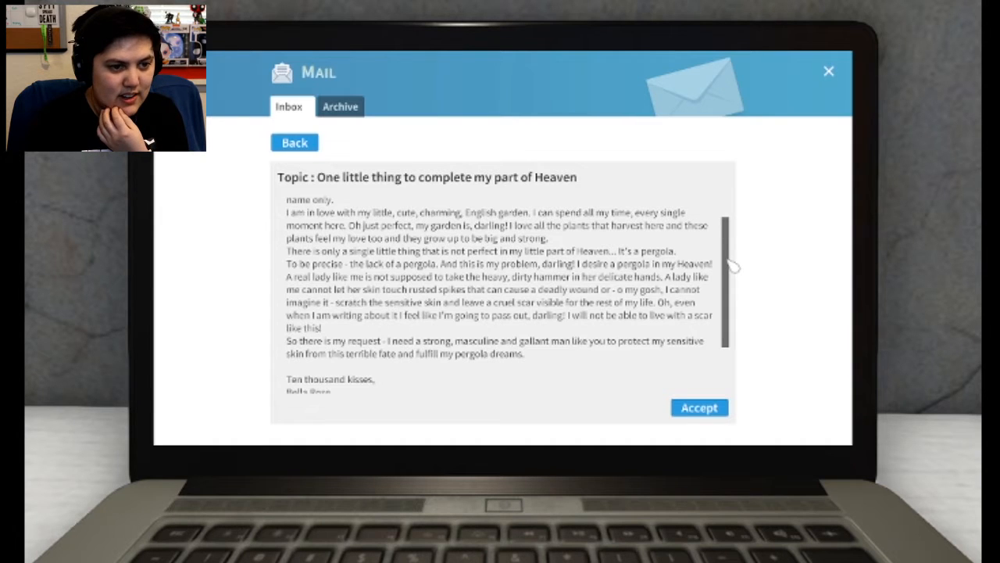
pyautogui.moveTo(172, 238)
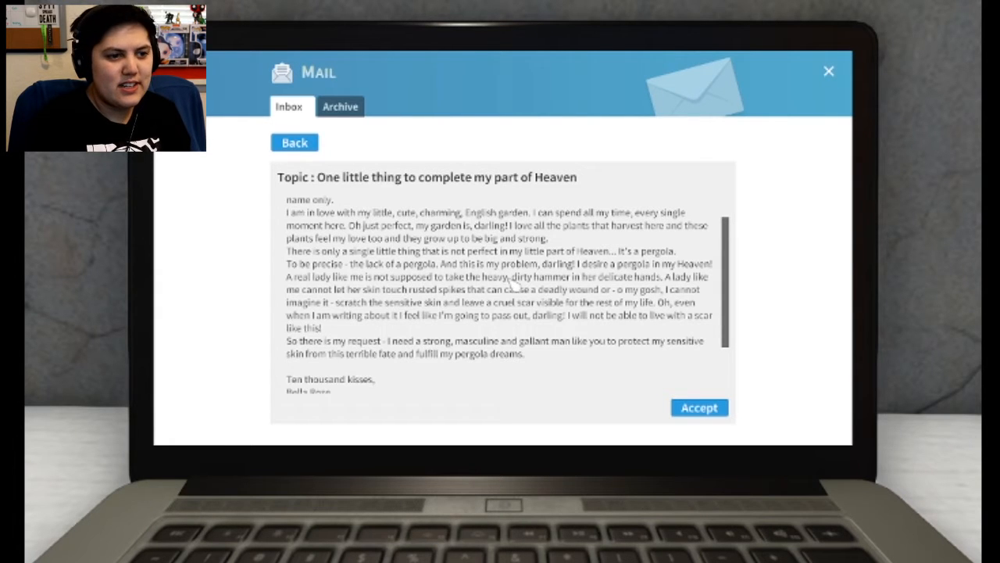
pyautogui.moveTo(829, 314)
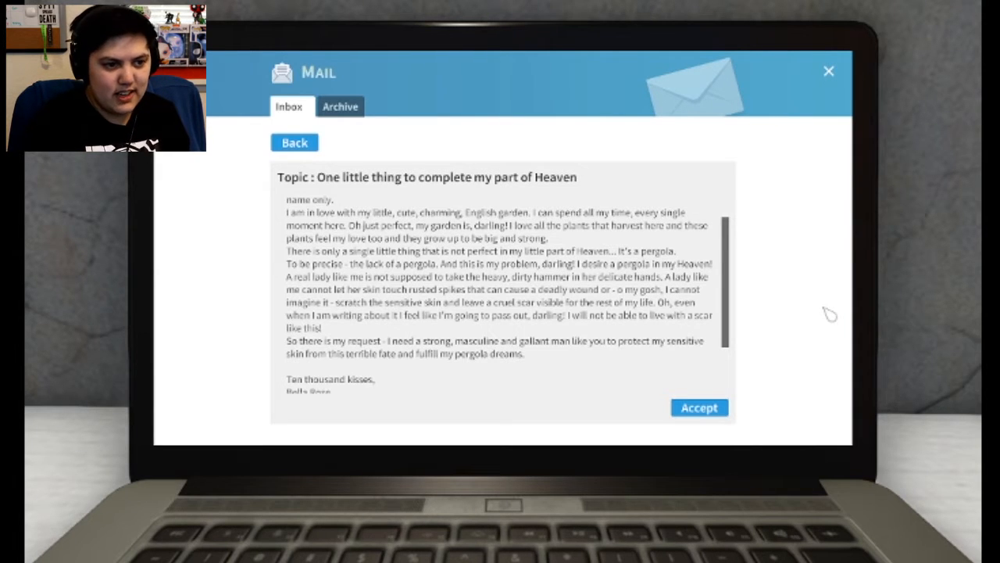
pyautogui.moveTo(817, 312)
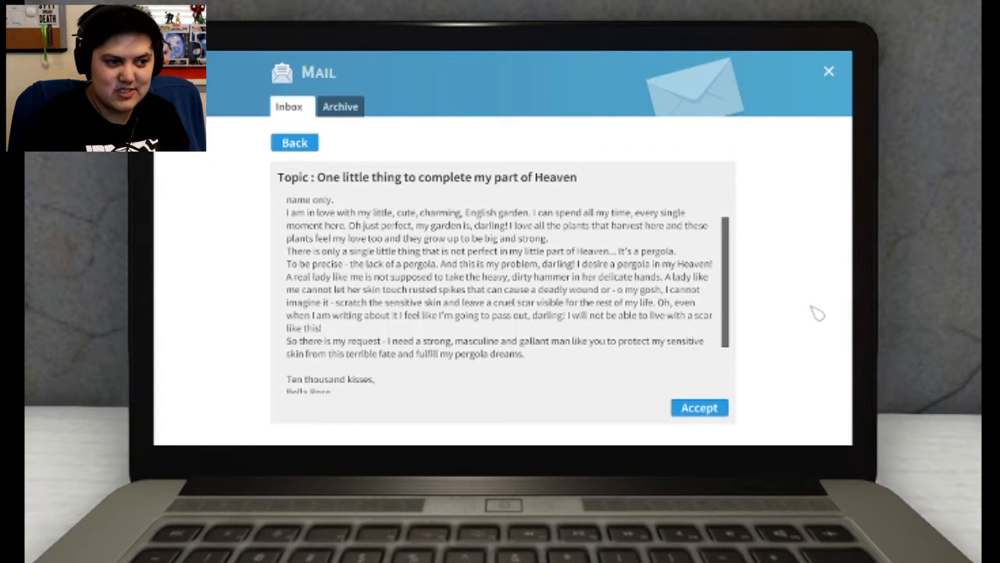
pyautogui.moveTo(811, 311)
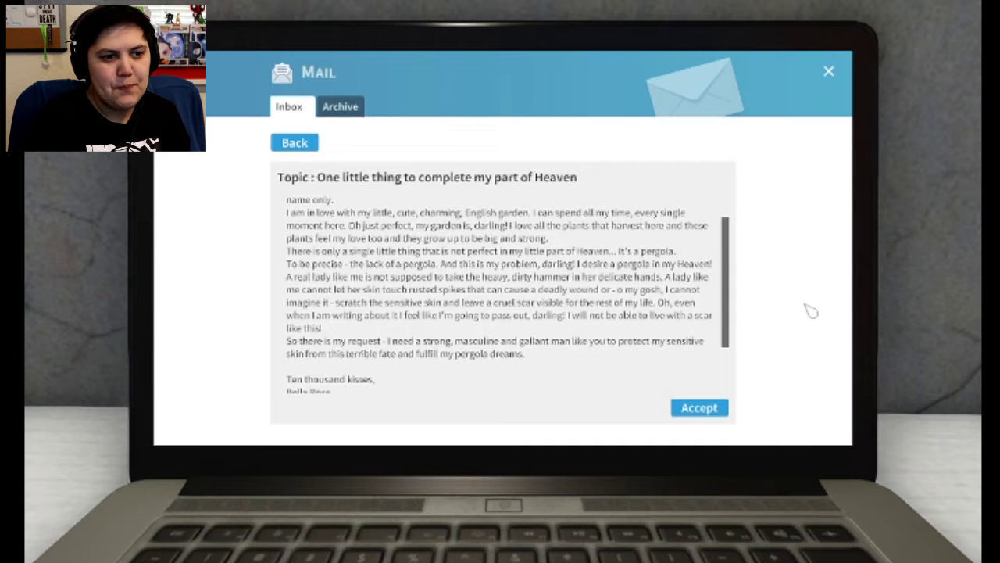
pyautogui.moveTo(803, 306)
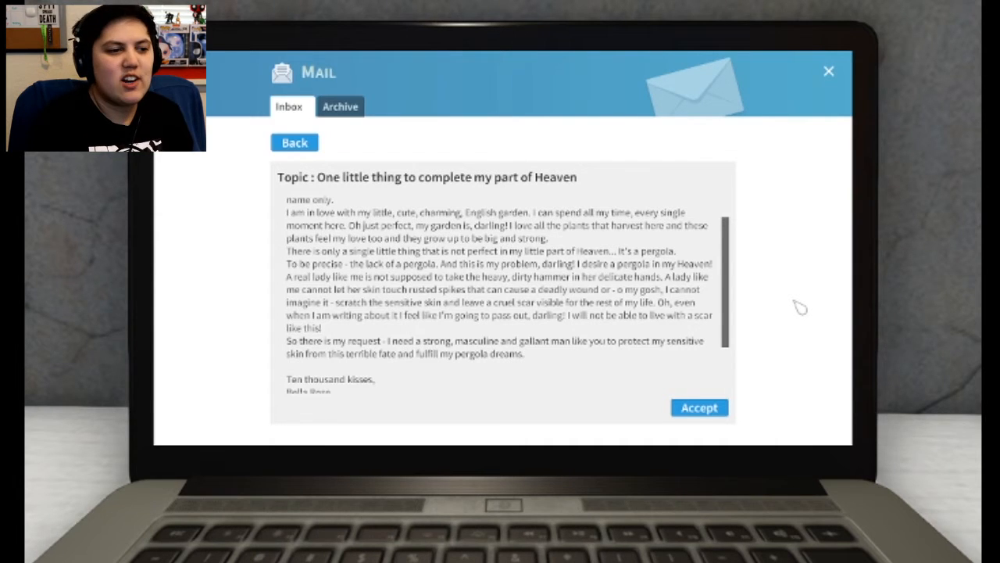
pyautogui.moveTo(789, 305)
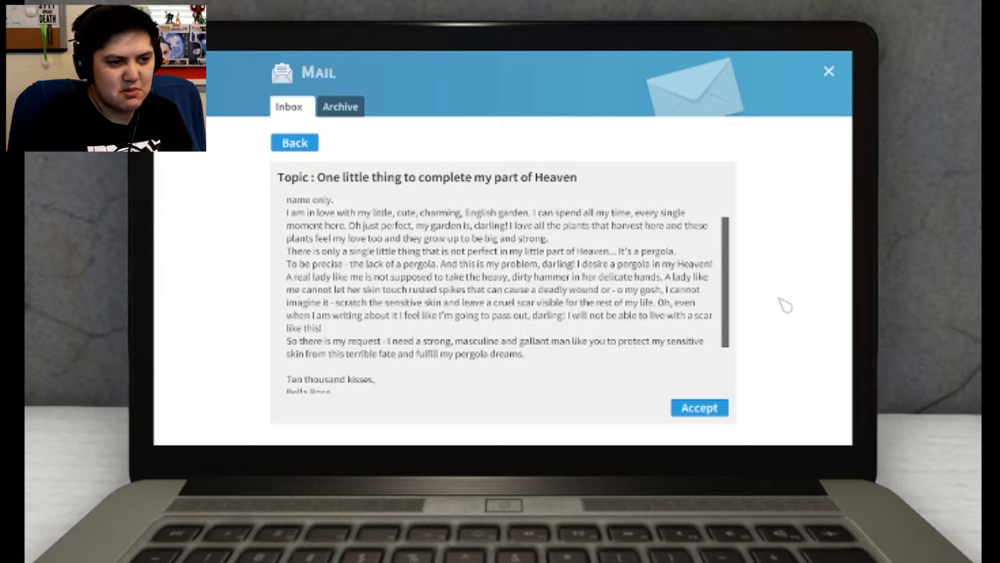
pyautogui.moveTo(763, 297)
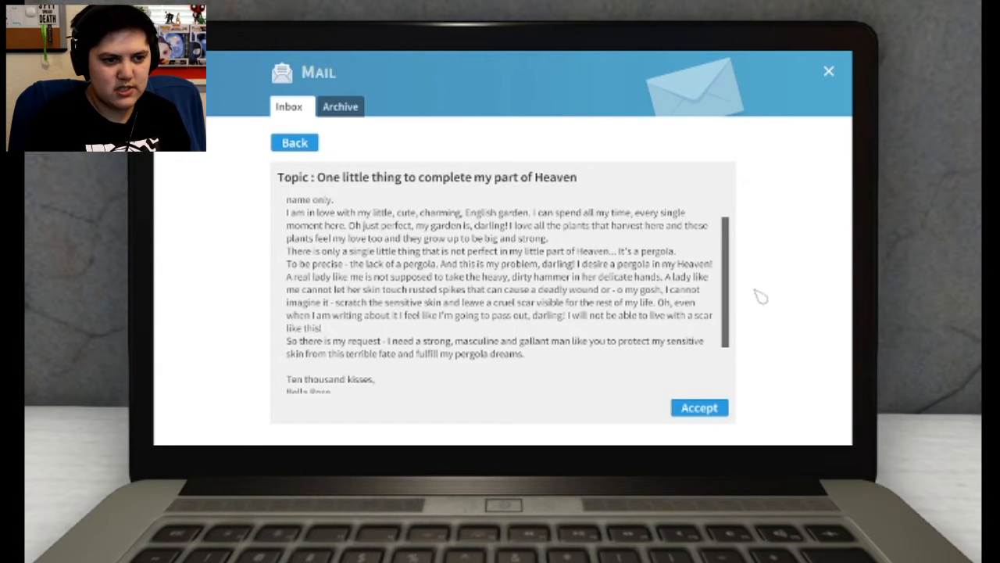
pyautogui.moveTo(769, 295)
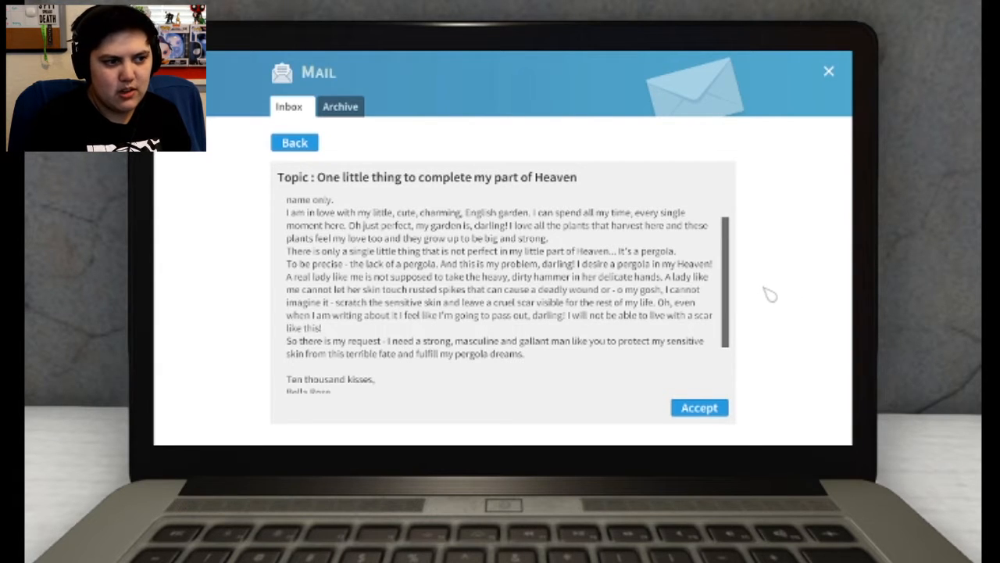
pyautogui.moveTo(757, 295)
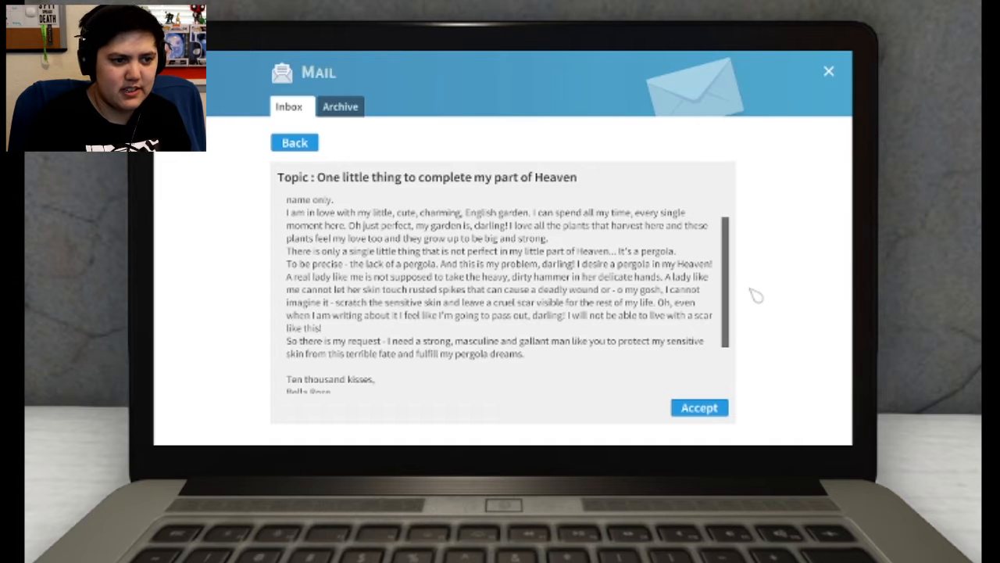
pyautogui.moveTo(560, 331)
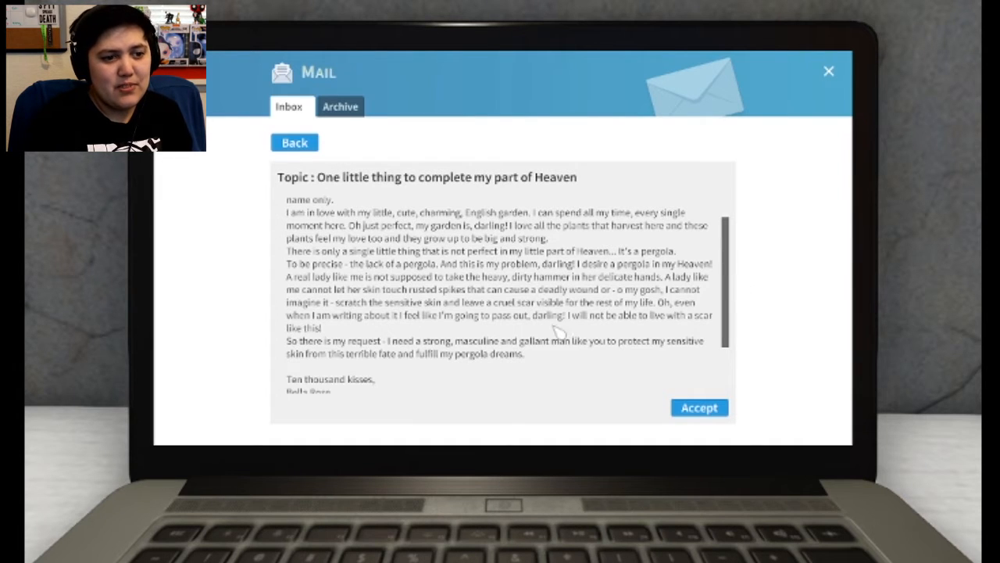
pyautogui.moveTo(687, 336)
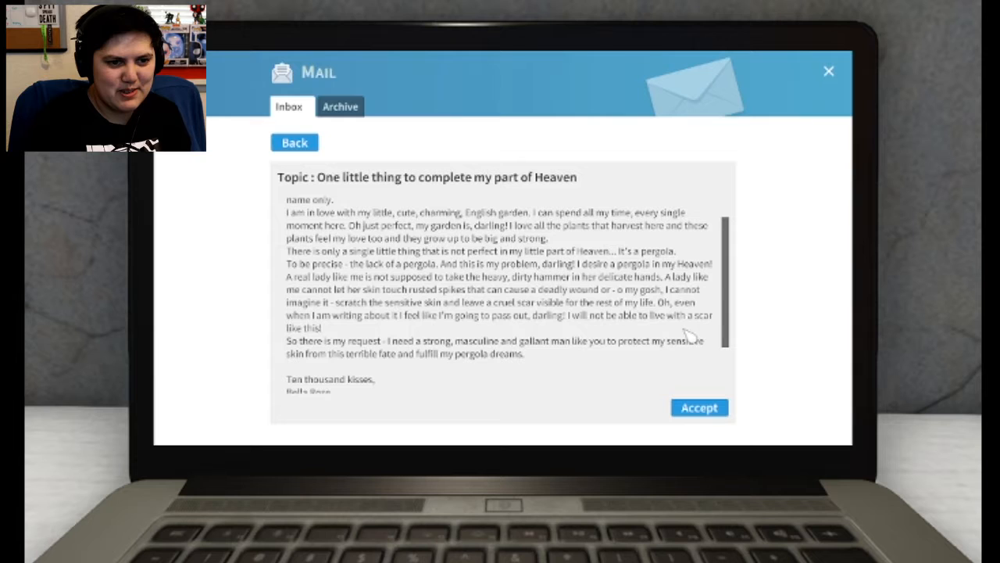
# - Scroll to the end of the pergola letter and accept the job
pyautogui.scroll(-3)
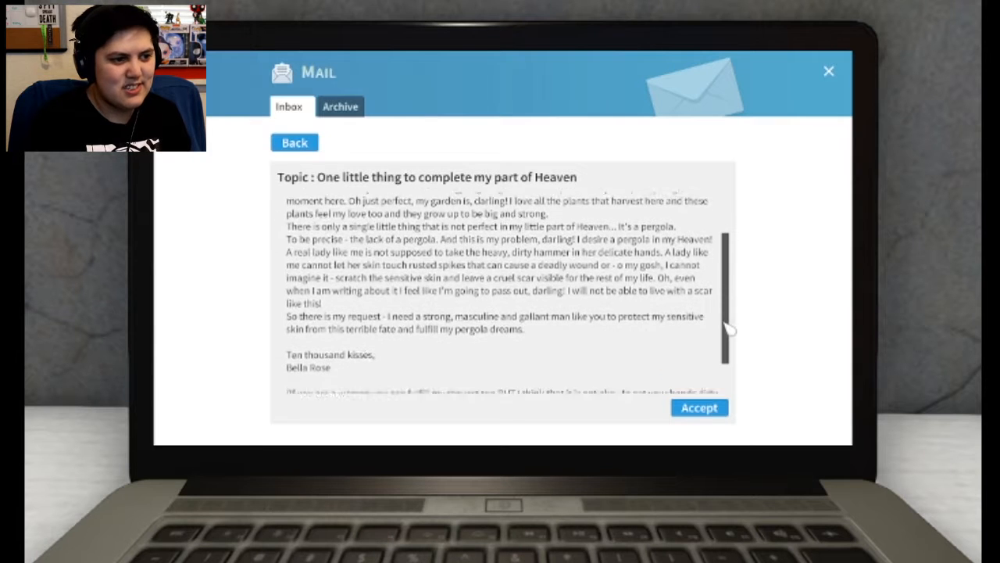
pyautogui.scroll(-3)
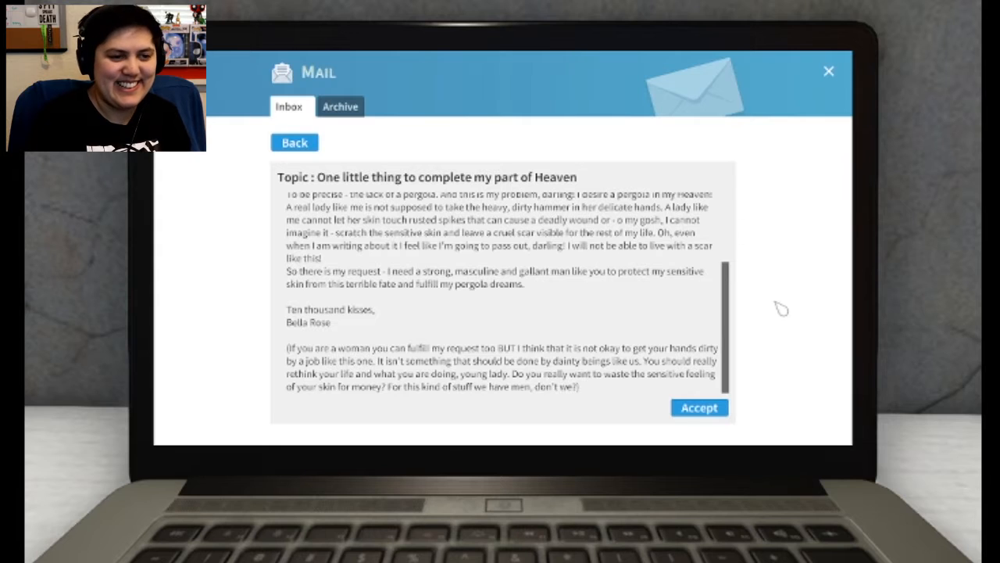
pyautogui.moveTo(764, 295)
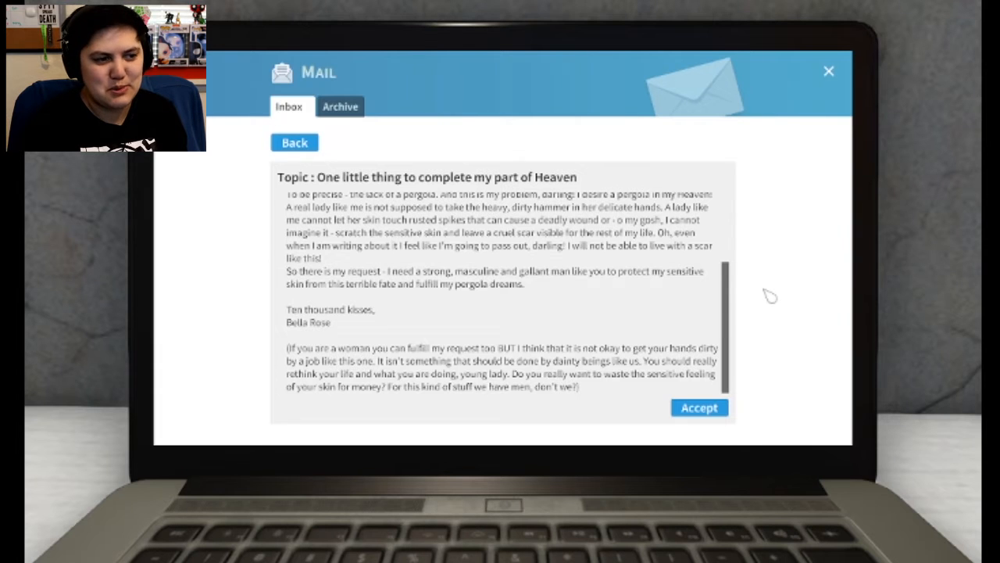
pyautogui.moveTo(312, 336)
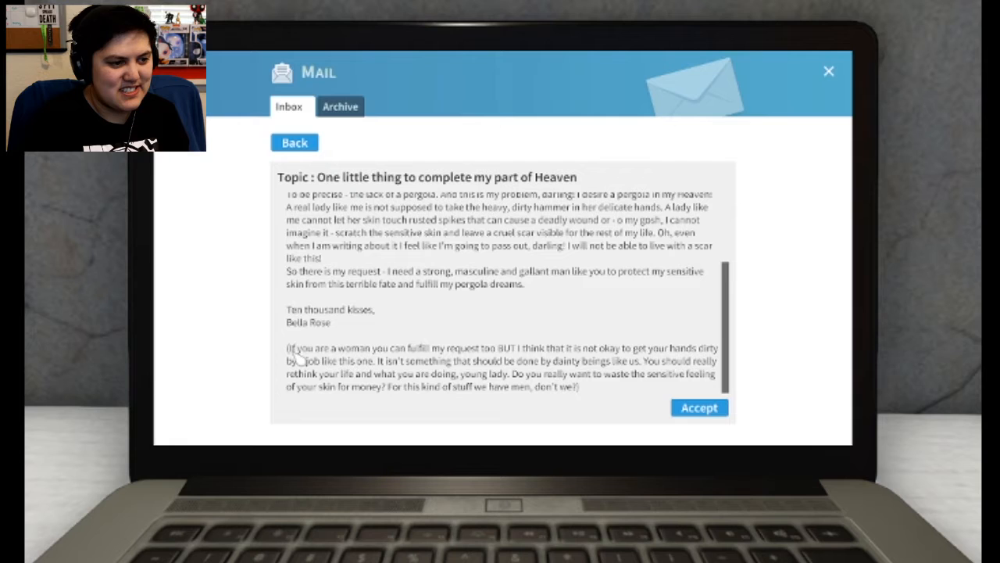
pyautogui.moveTo(472, 366)
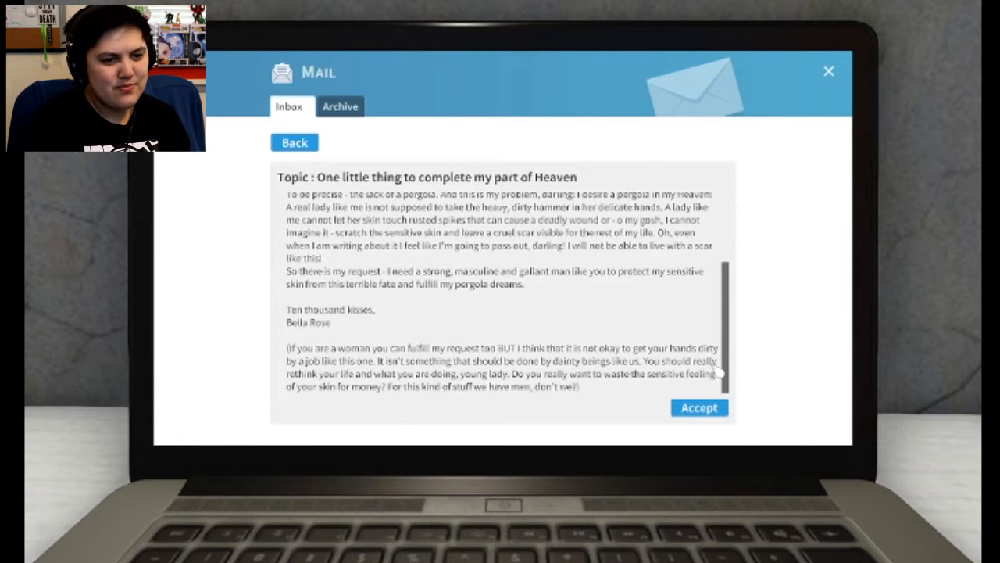
pyautogui.moveTo(503, 385)
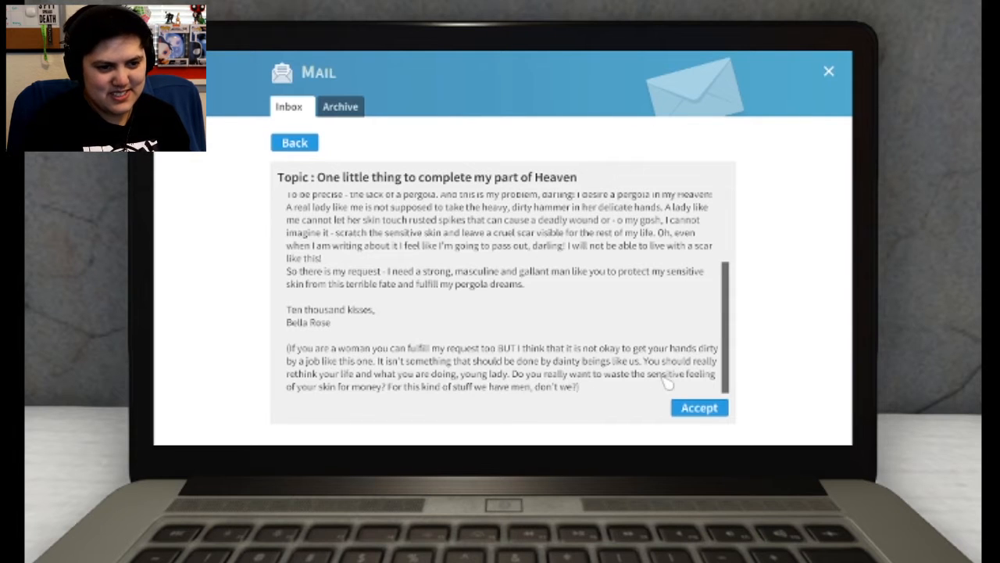
pyautogui.moveTo(394, 404)
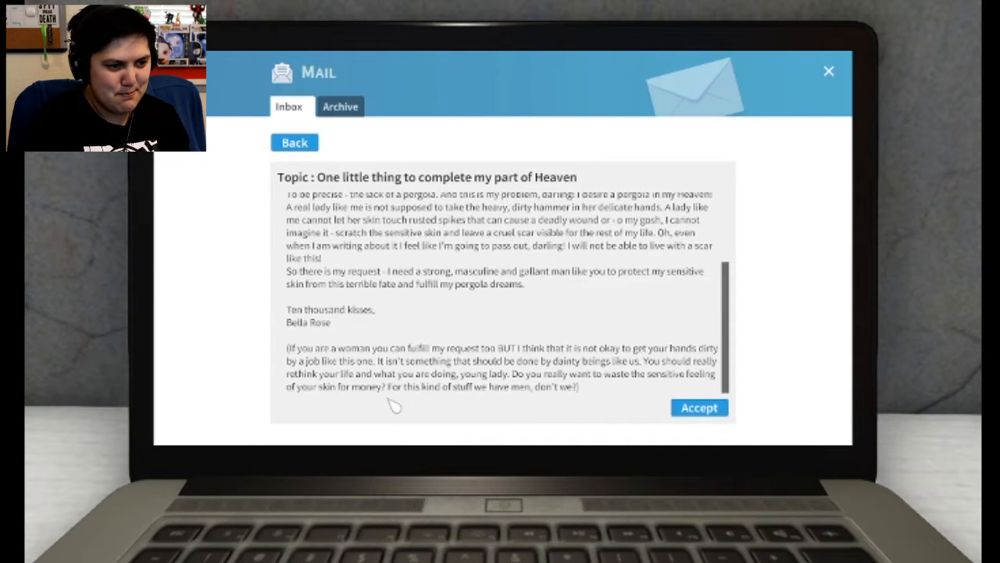
pyautogui.moveTo(507, 399)
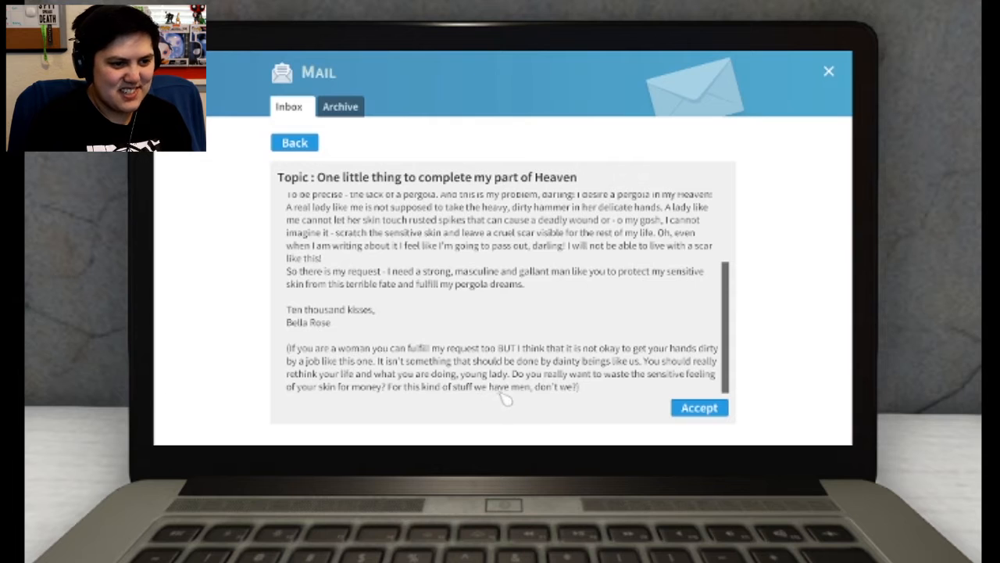
pyautogui.moveTo(747, 369)
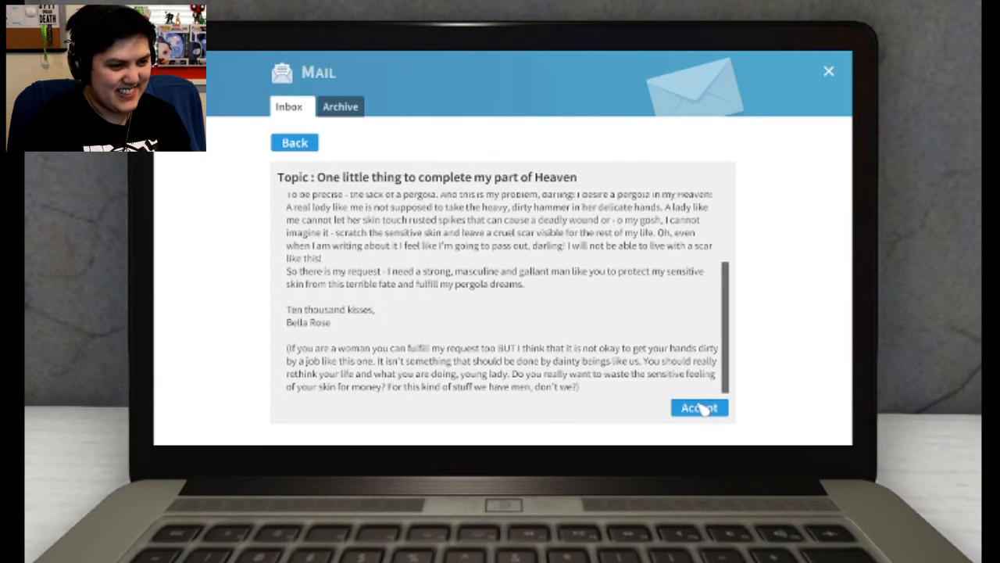
pyautogui.click(697, 407)
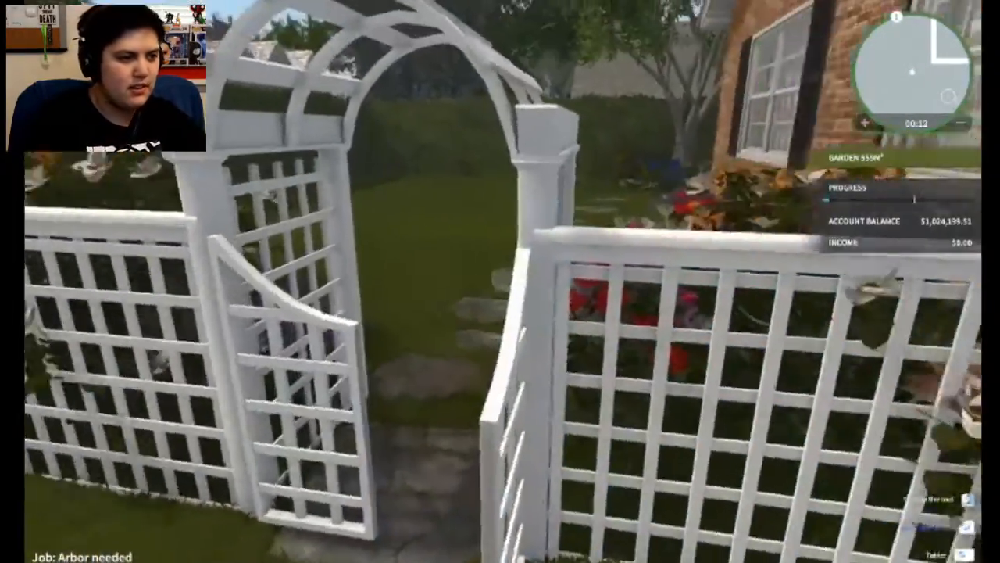
pyautogui.moveTo(500, 281)
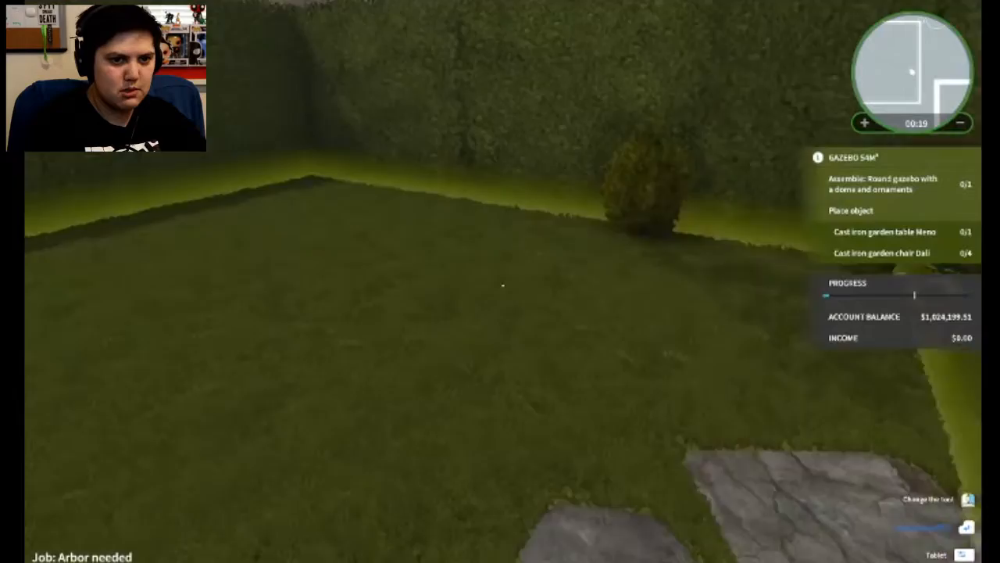
pyautogui.moveTo(500, 281)
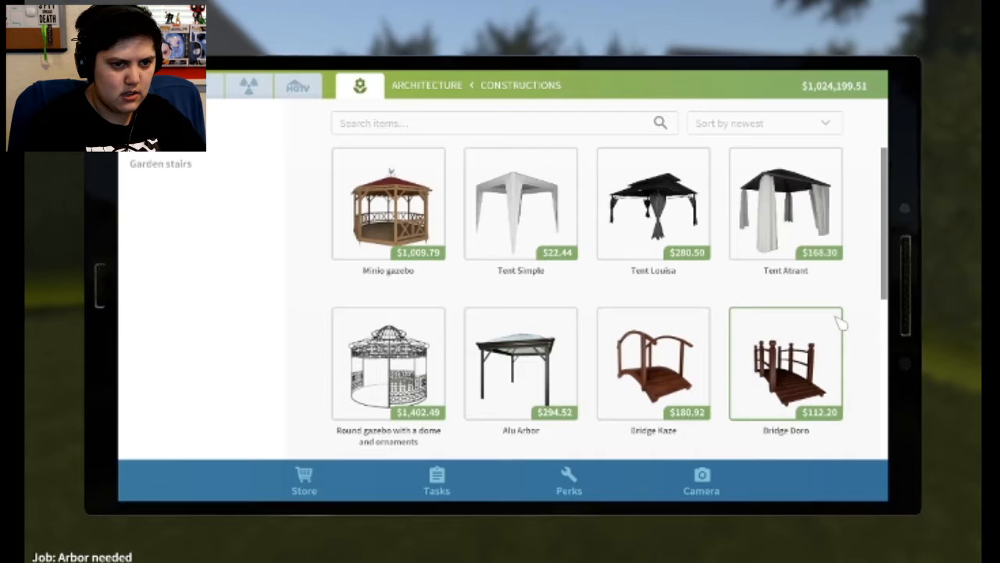
# - Buy the round domed gazebo with ornaments configured with a dark base
pyautogui.click(388, 363)
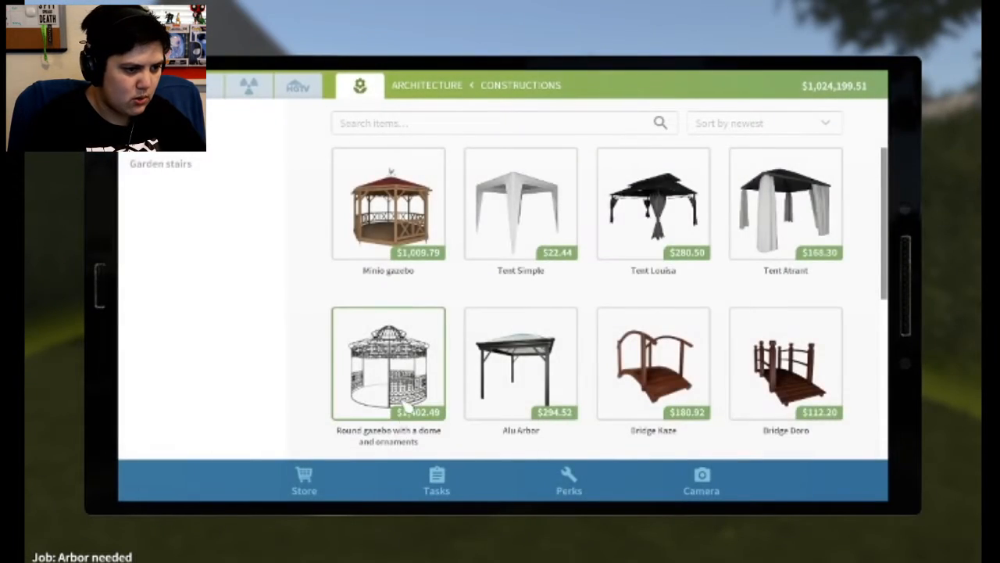
pyautogui.click(388, 363)
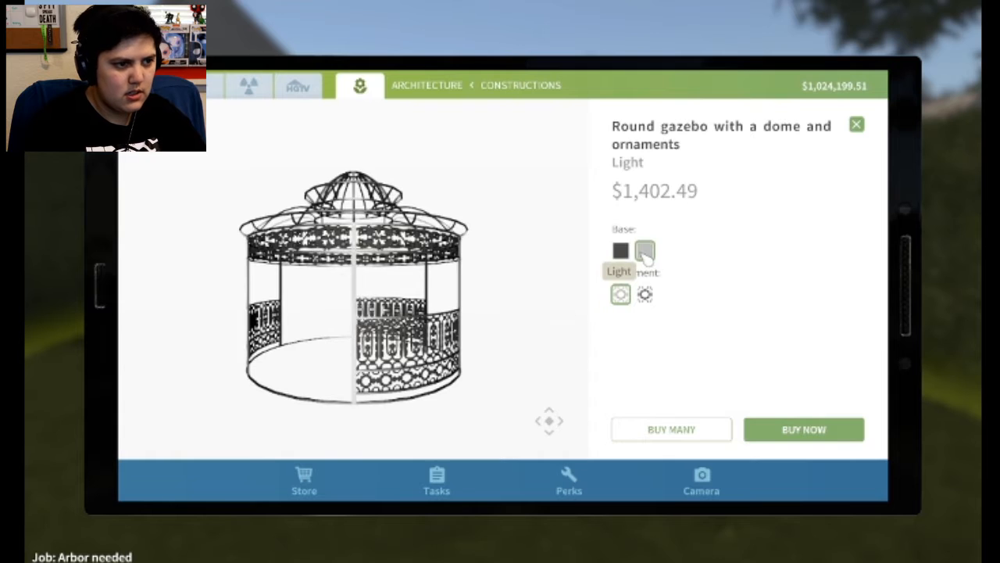
pyautogui.click(619, 250)
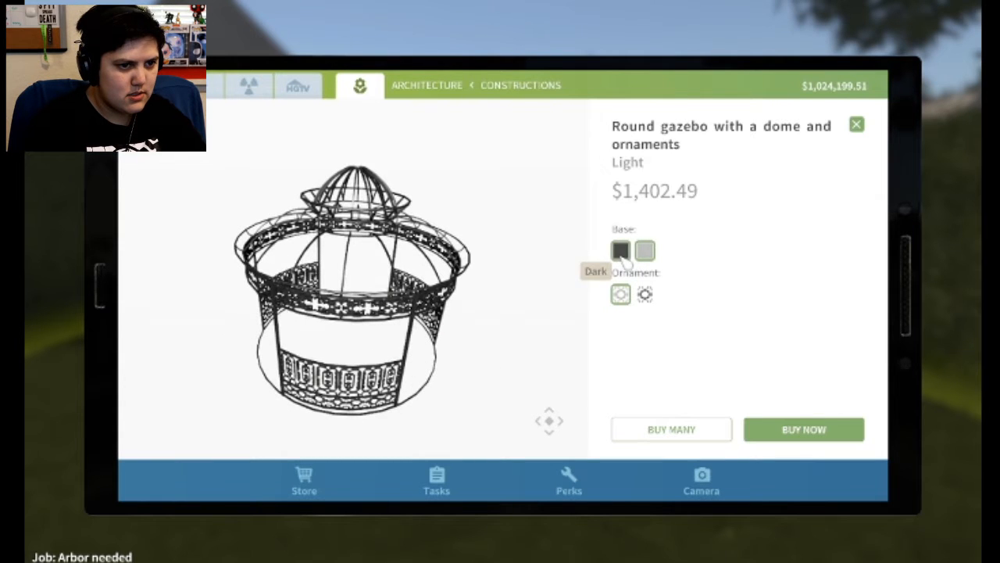
pyautogui.click(644, 250)
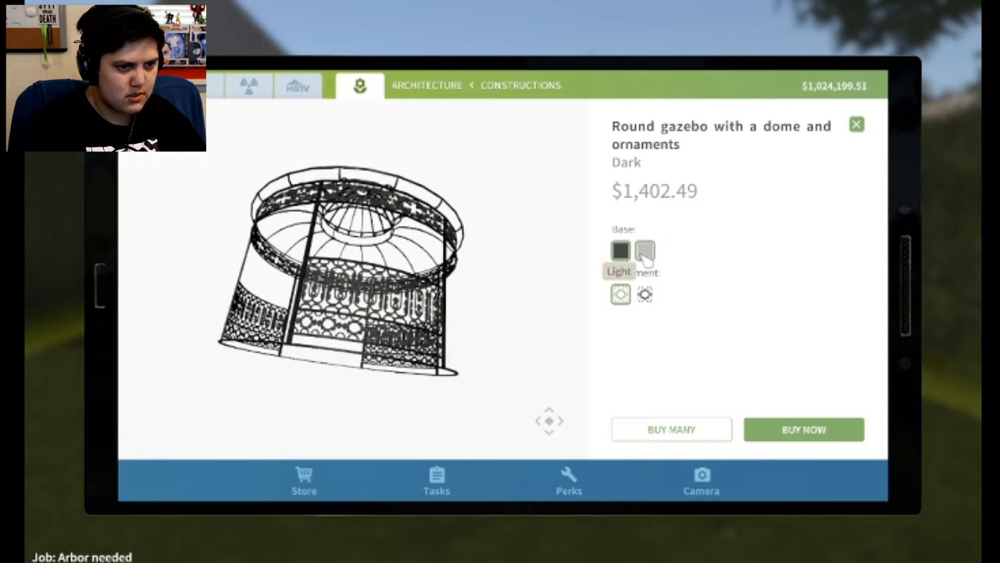
pyautogui.click(643, 248)
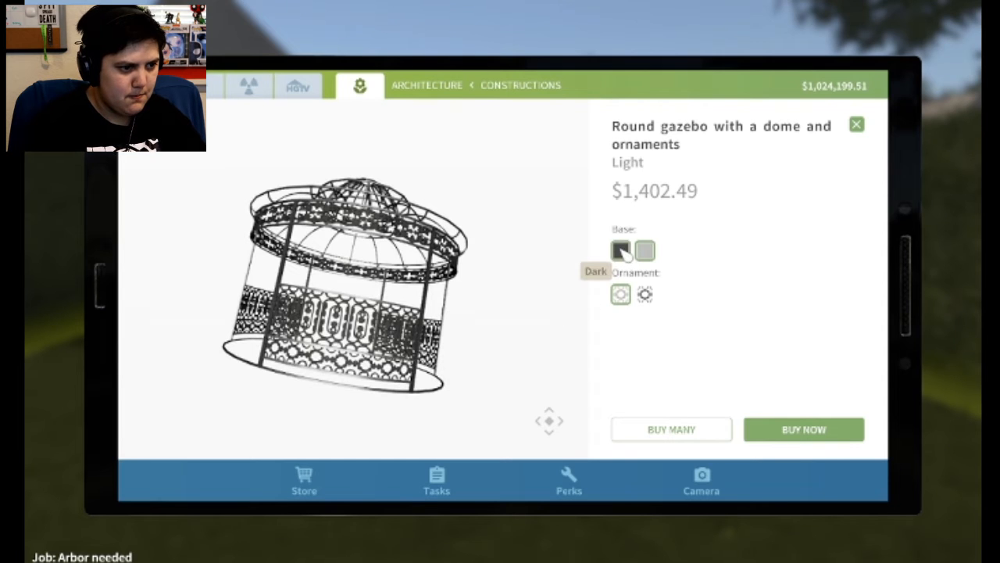
pyautogui.click(618, 250)
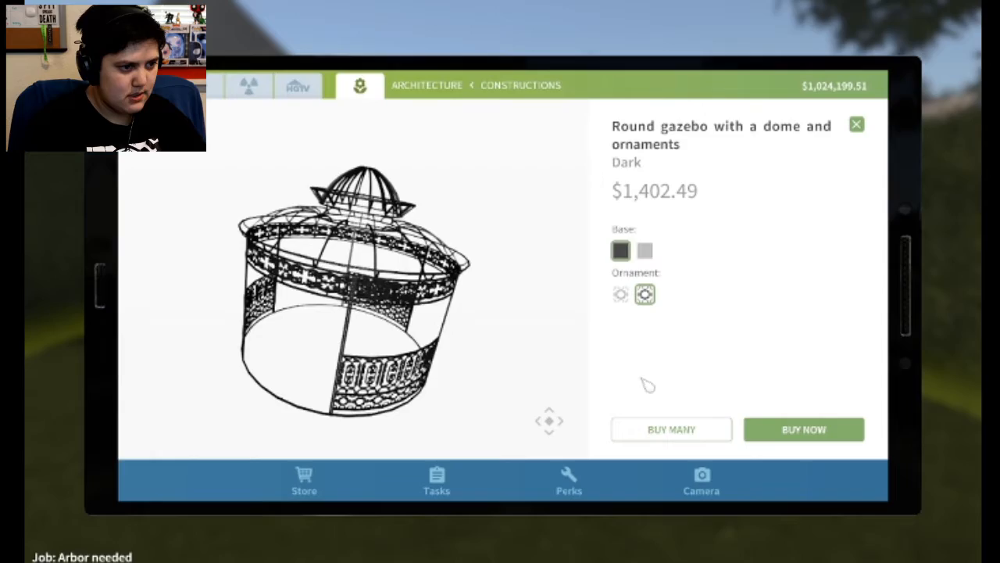
pyautogui.click(803, 429)
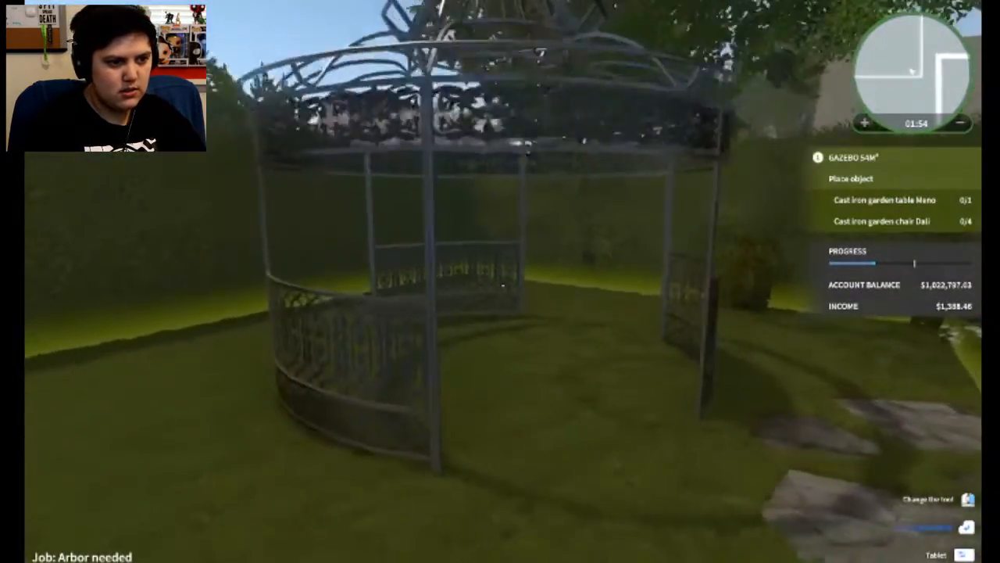
pyautogui.moveTo(500, 282)
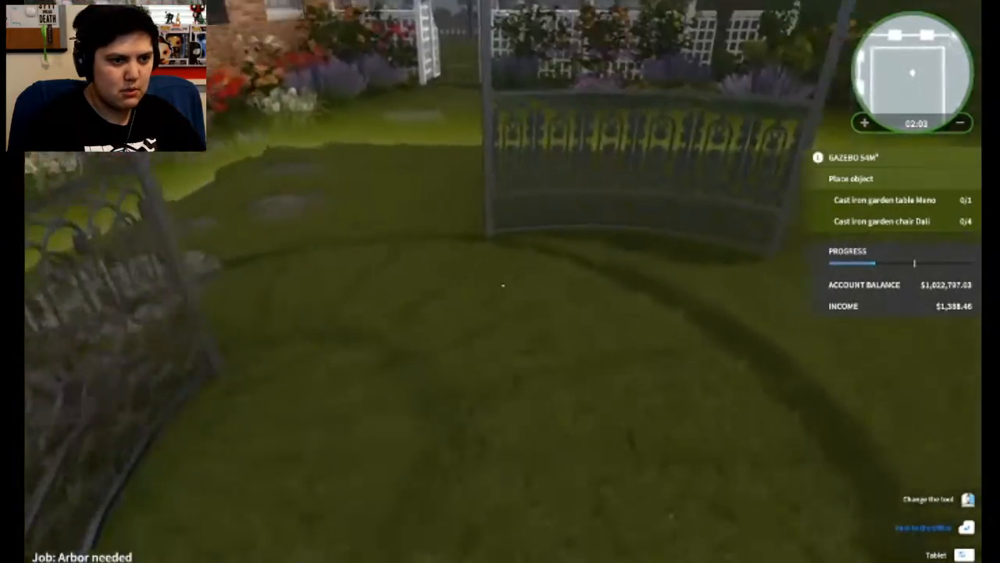
# - Close the gazebo's product page and buy the Dali cast iron garden chair
pyautogui.click(956, 553)
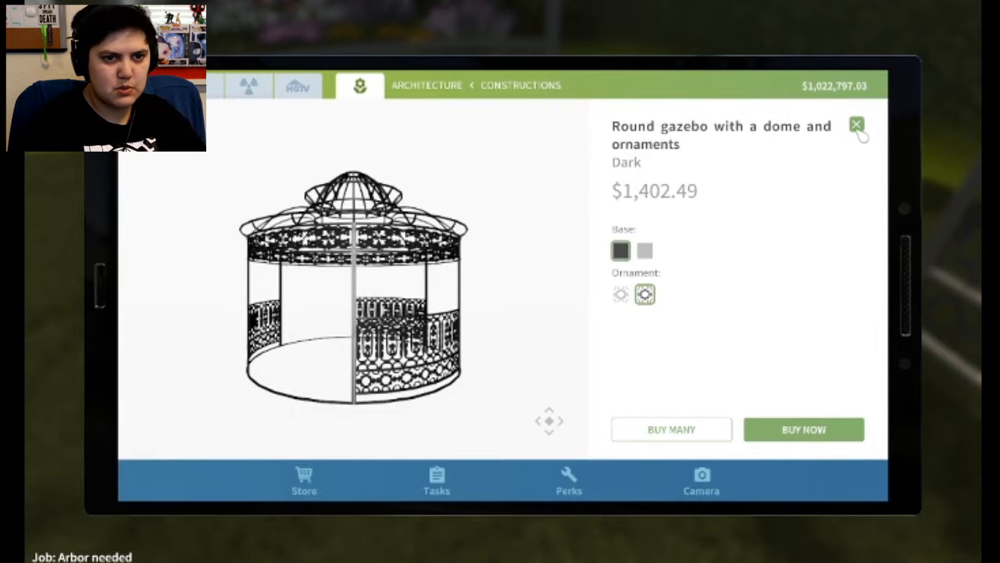
pyautogui.click(856, 125)
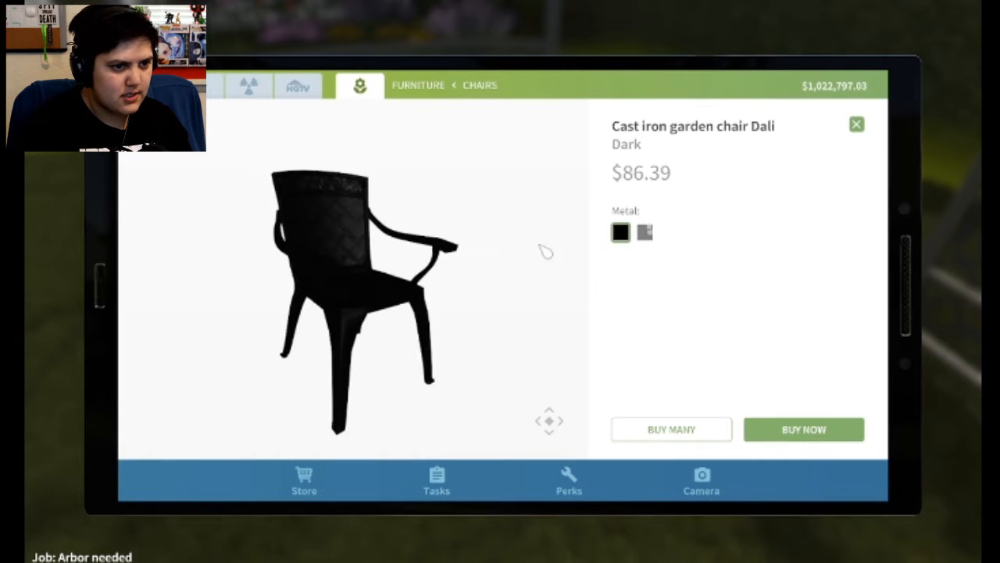
pyautogui.click(644, 231)
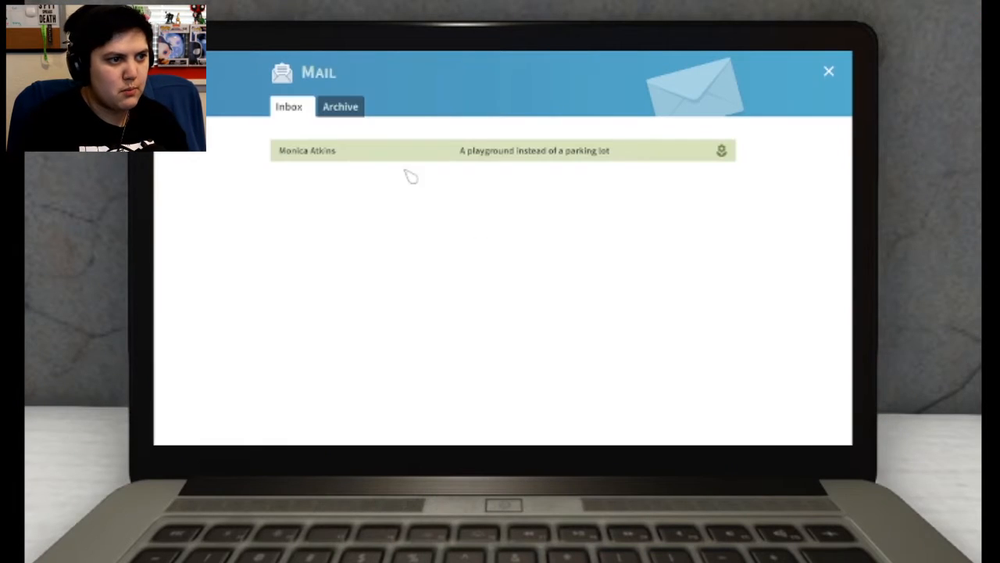
# - Read the 'A playground instead of a parking lot' request and accept the job
pyautogui.click(500, 150)
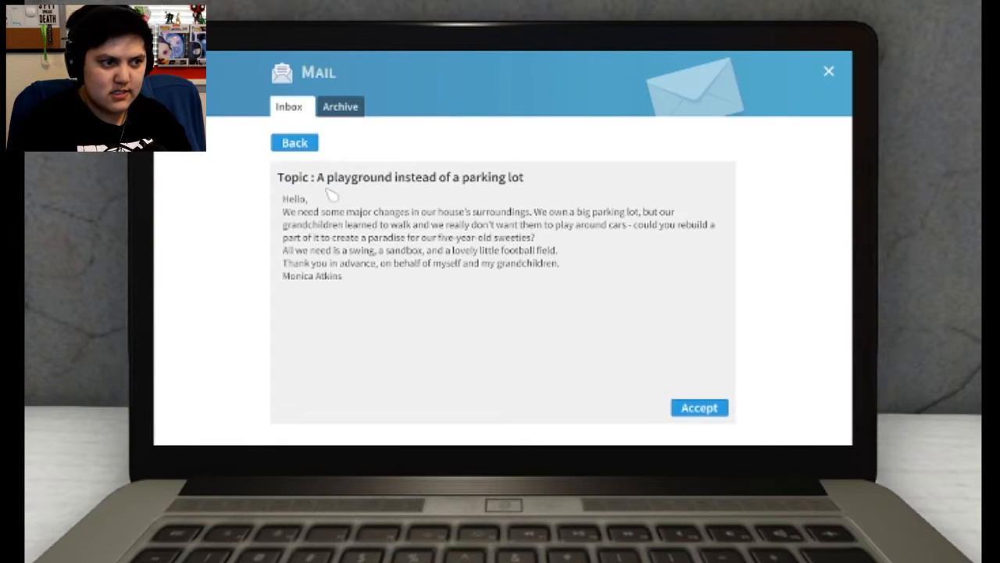
pyautogui.moveTo(438, 189)
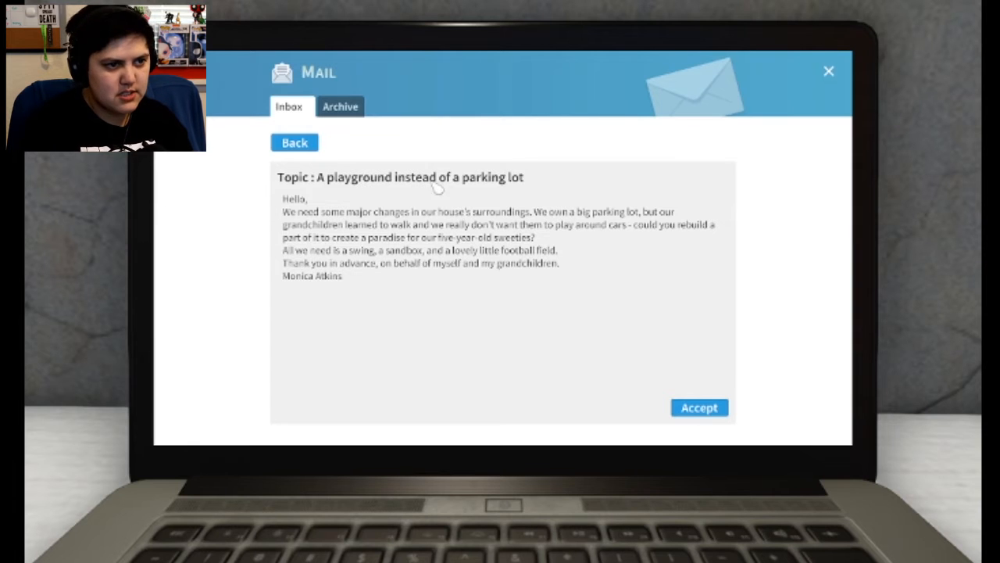
pyautogui.moveTo(407, 209)
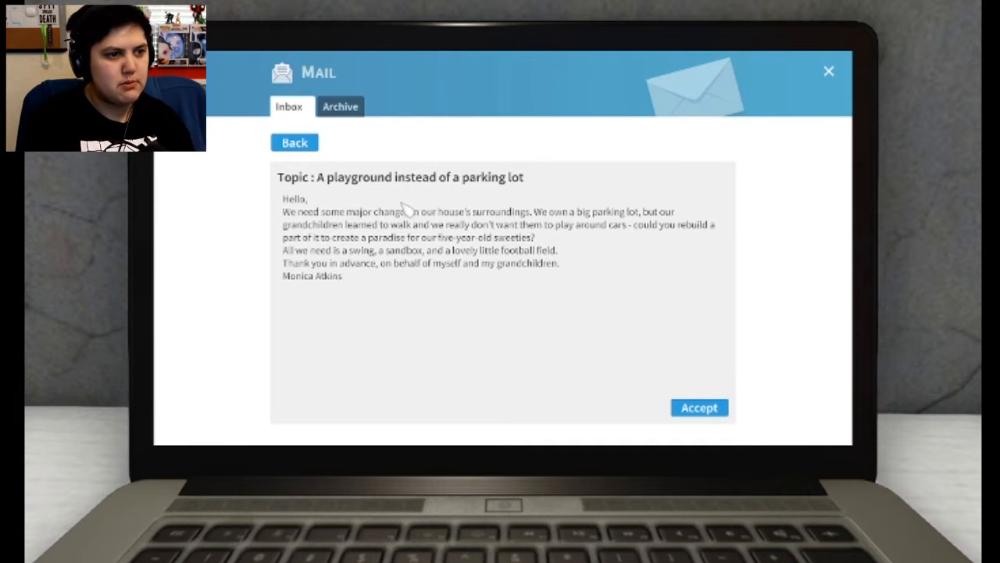
pyautogui.moveTo(582, 236)
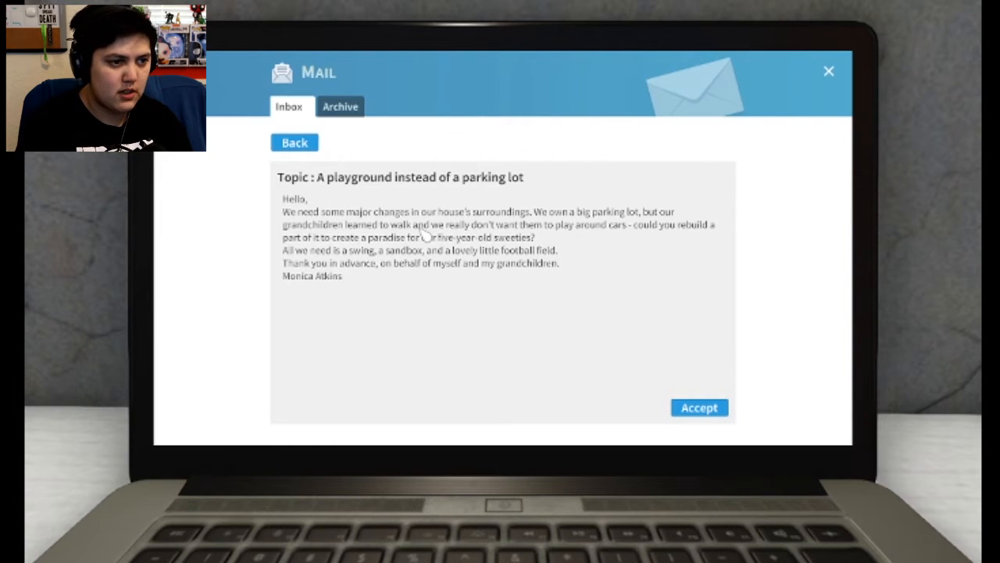
pyautogui.moveTo(641, 241)
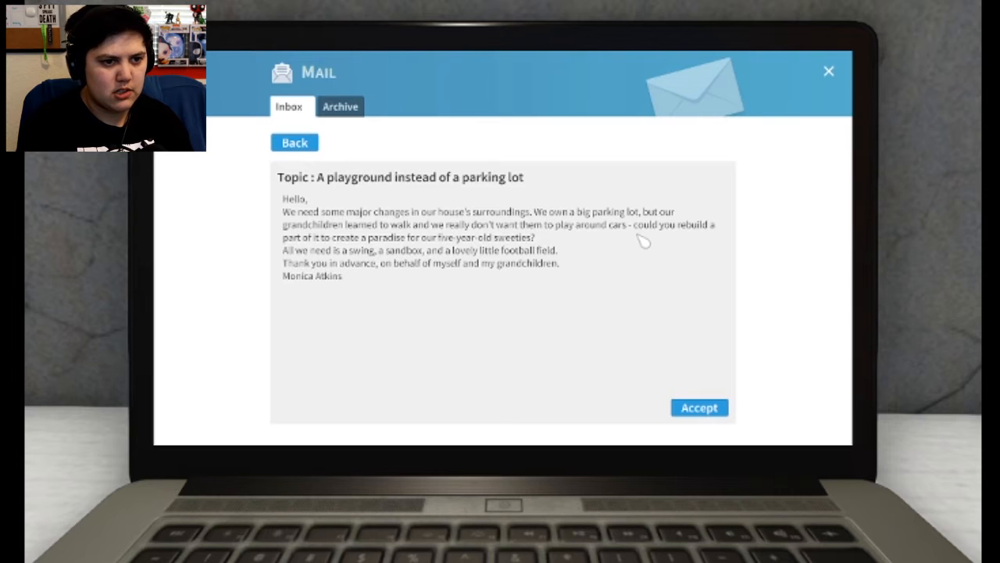
pyautogui.moveTo(409, 249)
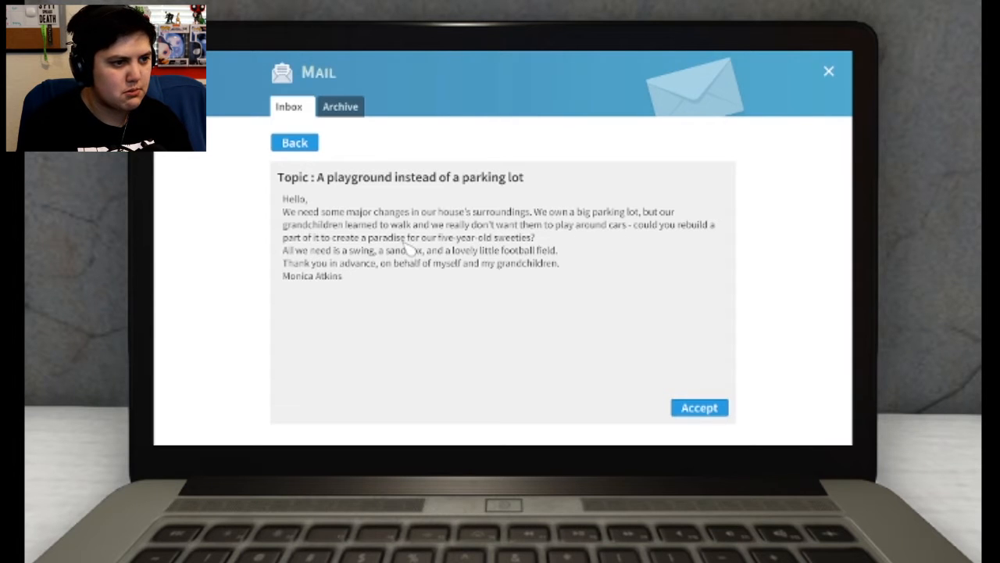
pyautogui.moveTo(472, 252)
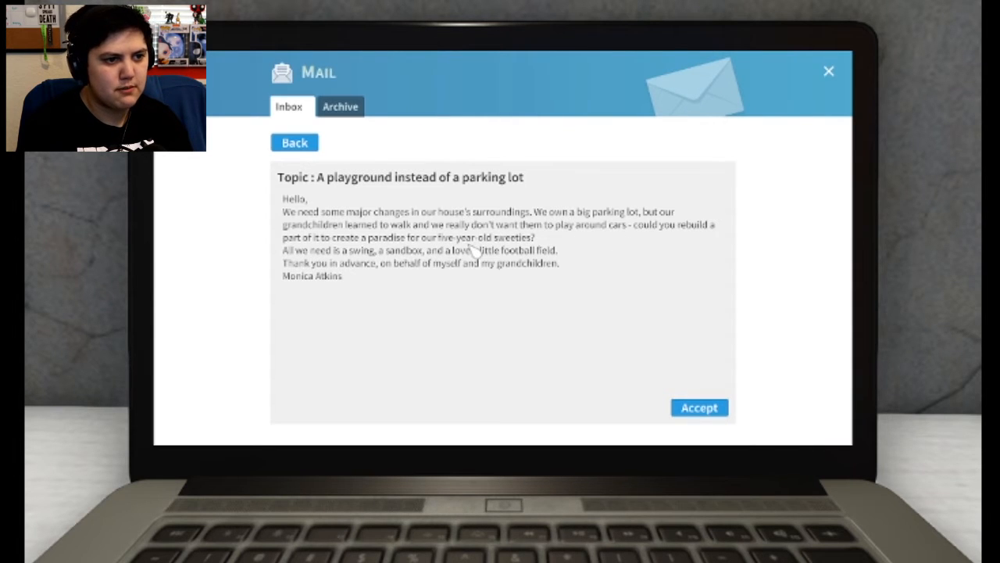
pyautogui.moveTo(363, 266)
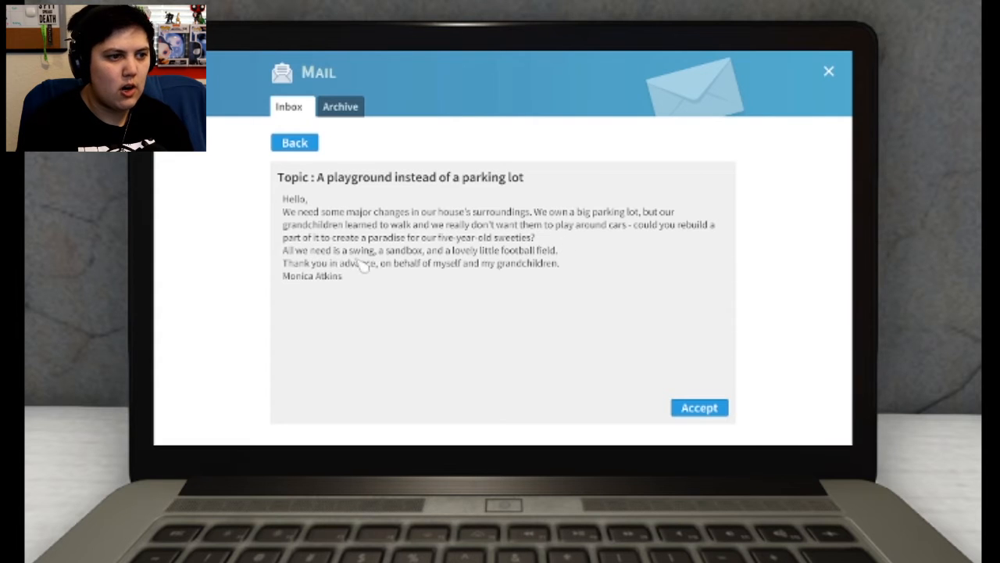
pyautogui.moveTo(462, 330)
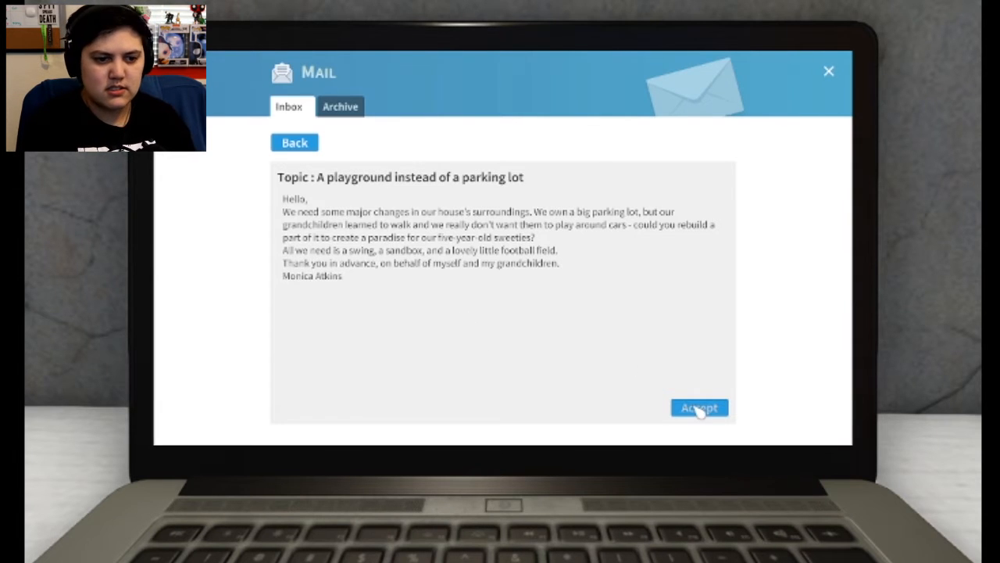
pyautogui.click(698, 406)
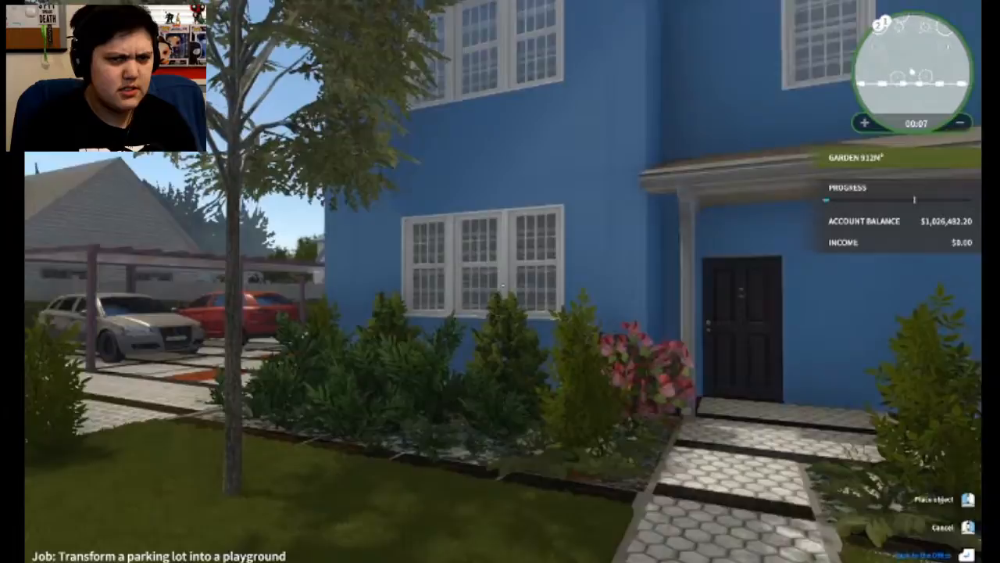
pyautogui.moveTo(500, 281)
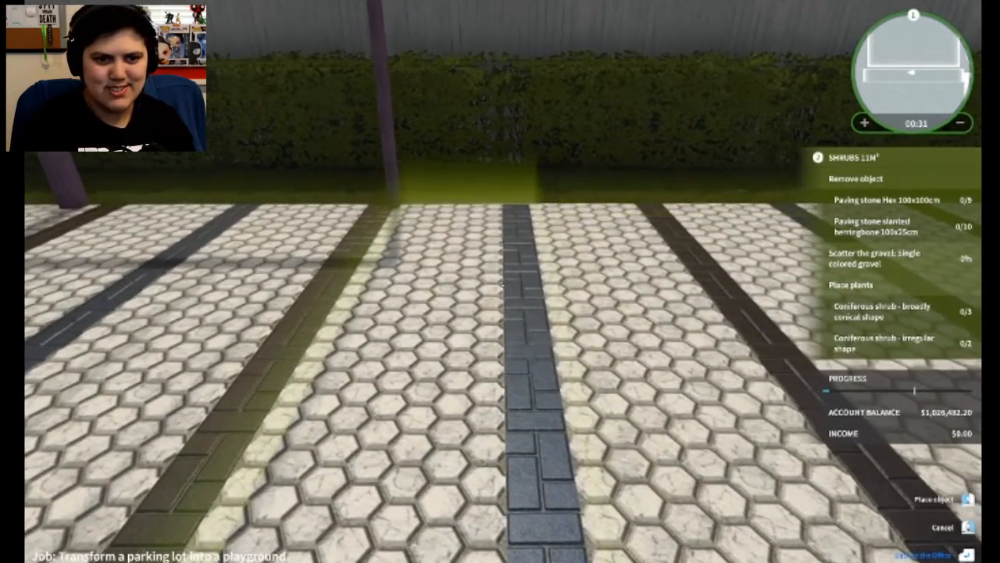
# - Switch to the sell tool from the tool wheel to remove the paving stones
pyautogui.rightClick(503, 281)
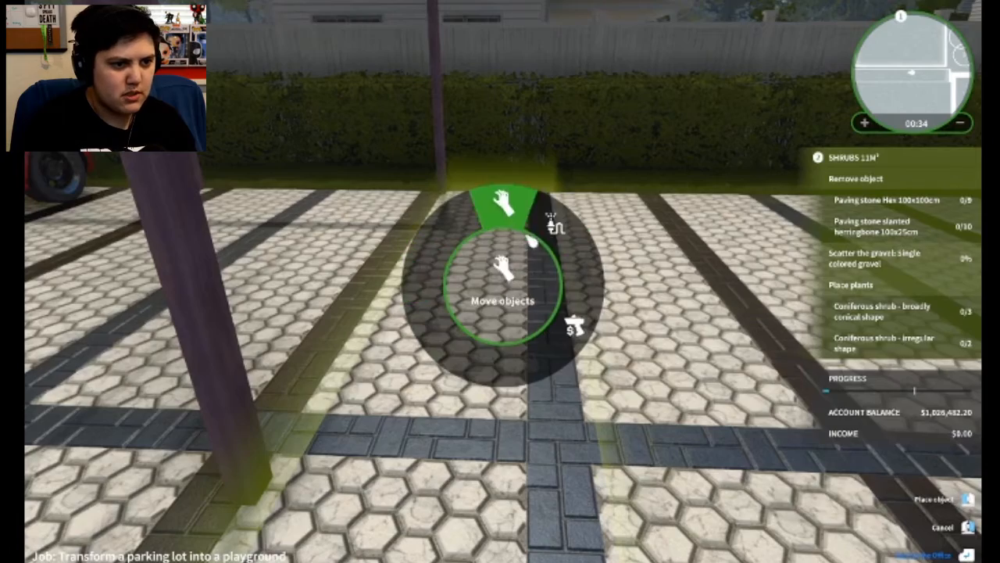
pyautogui.click(575, 324)
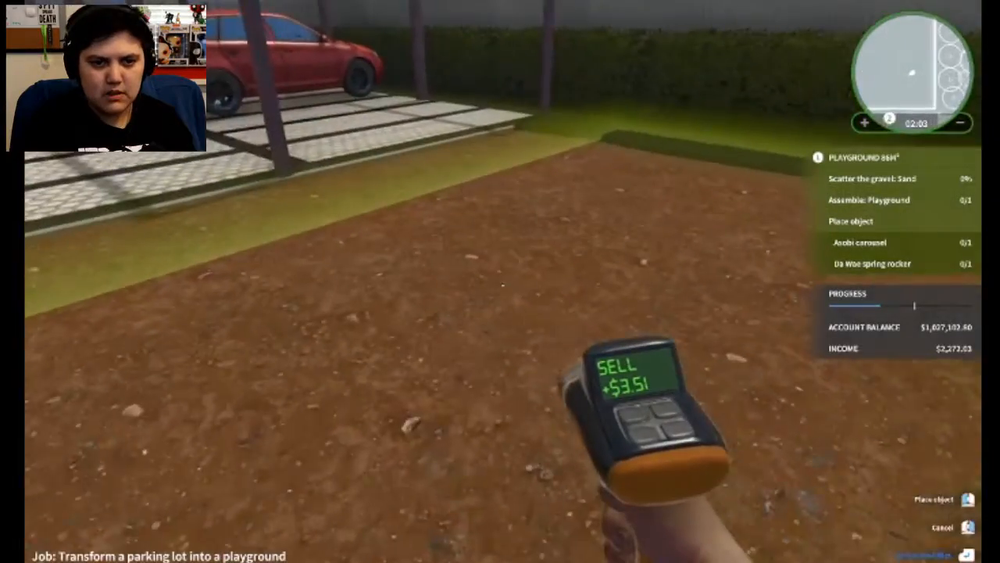
pyautogui.moveTo(500, 281)
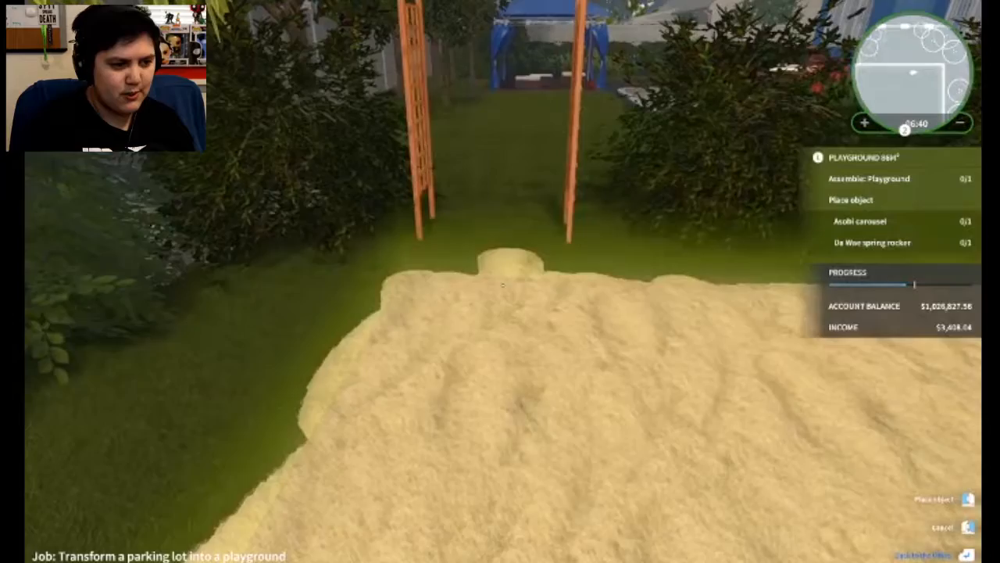
pyautogui.moveTo(500, 281)
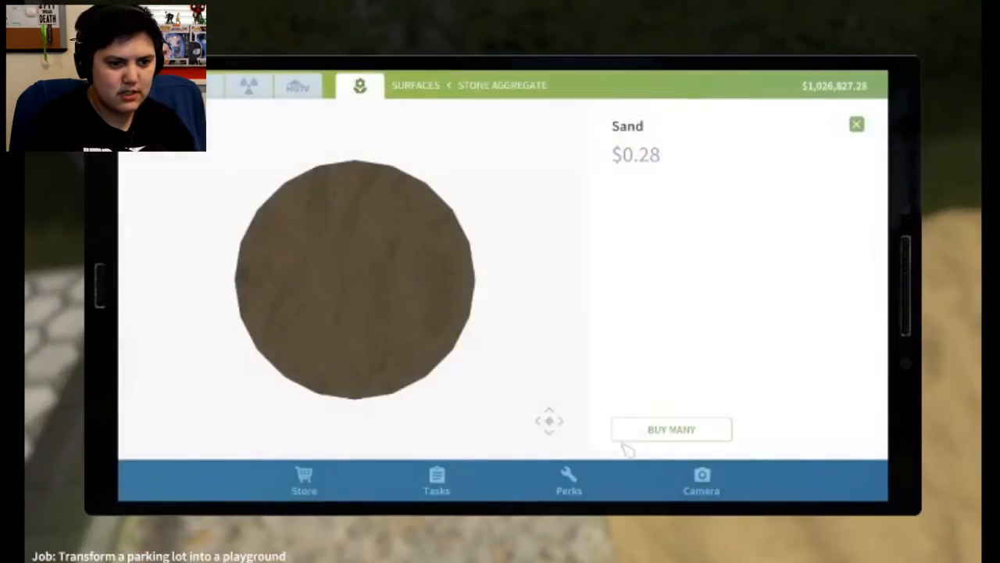
# - Buy more sand for scattering on the playground
pyautogui.click(856, 125)
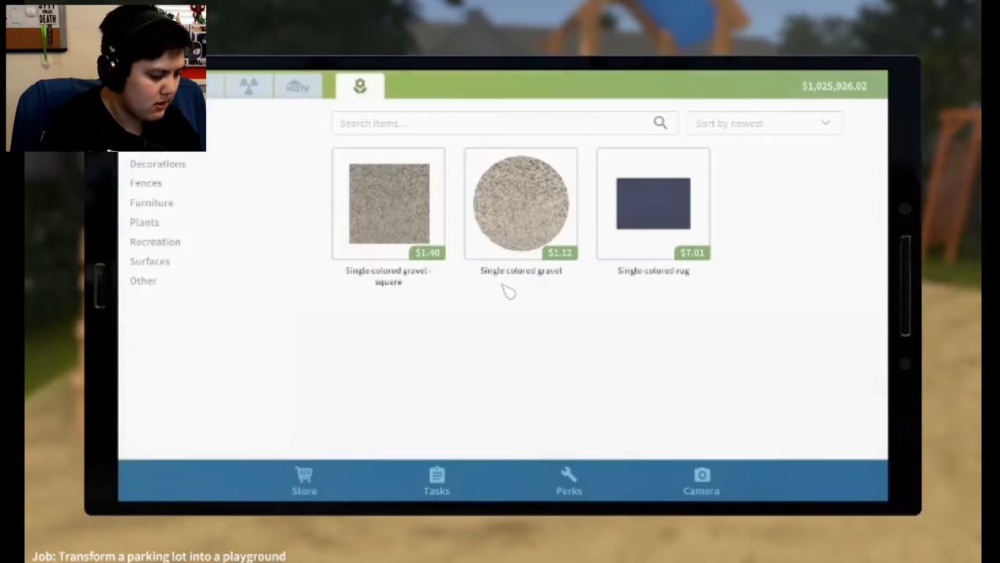
# - Type 'careson' and open the mail on the office laptop
pyautogui.write('careson')
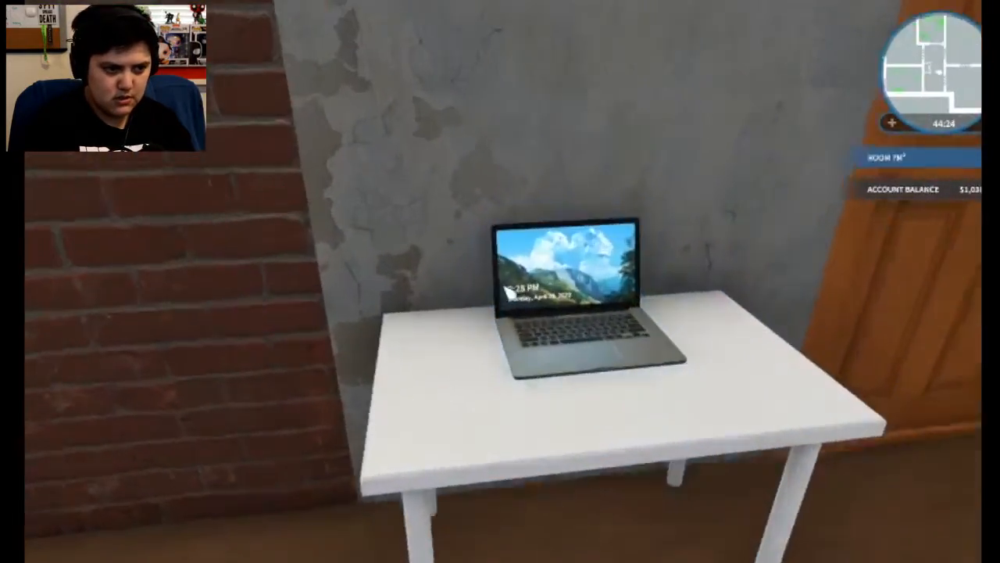
pyautogui.click(565, 297)
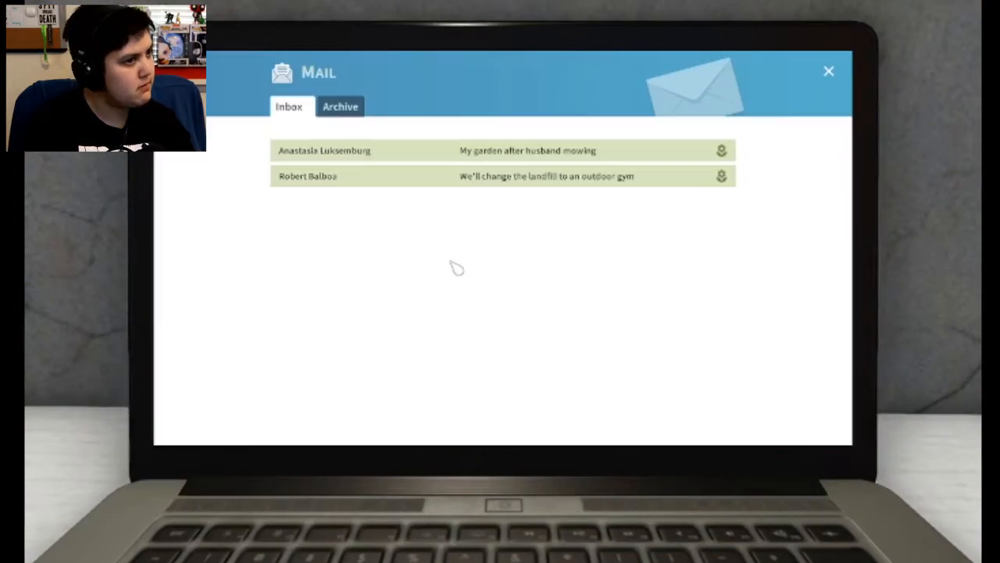
pyautogui.moveTo(455, 272)
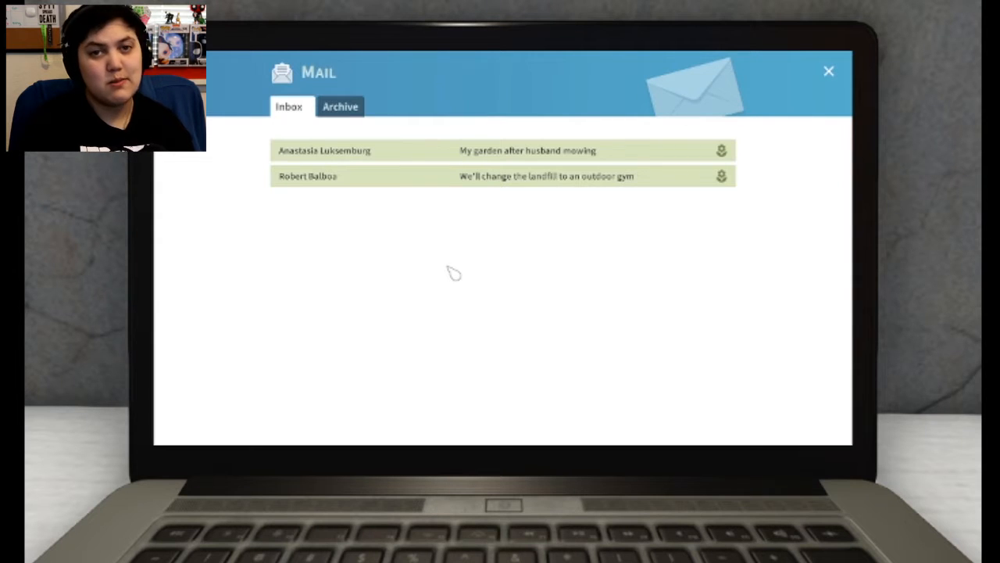